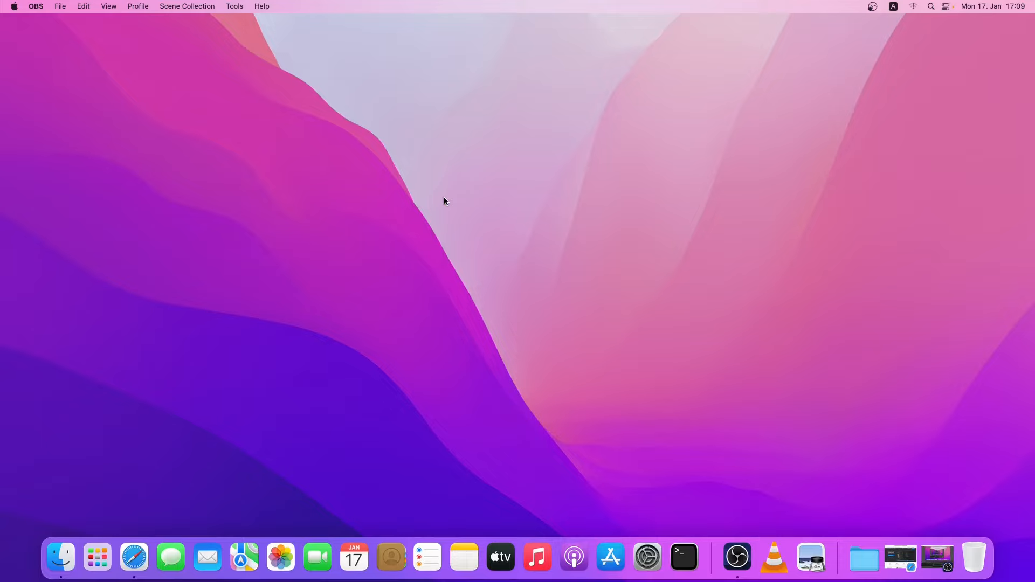
pyautogui.moveTo(902, 556)
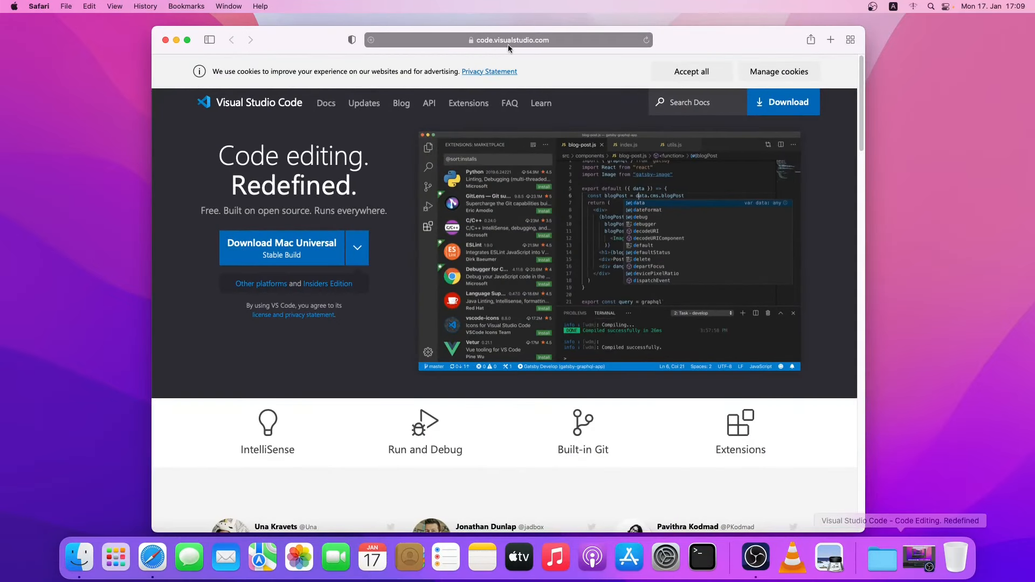
pyautogui.moveTo(312, 288)
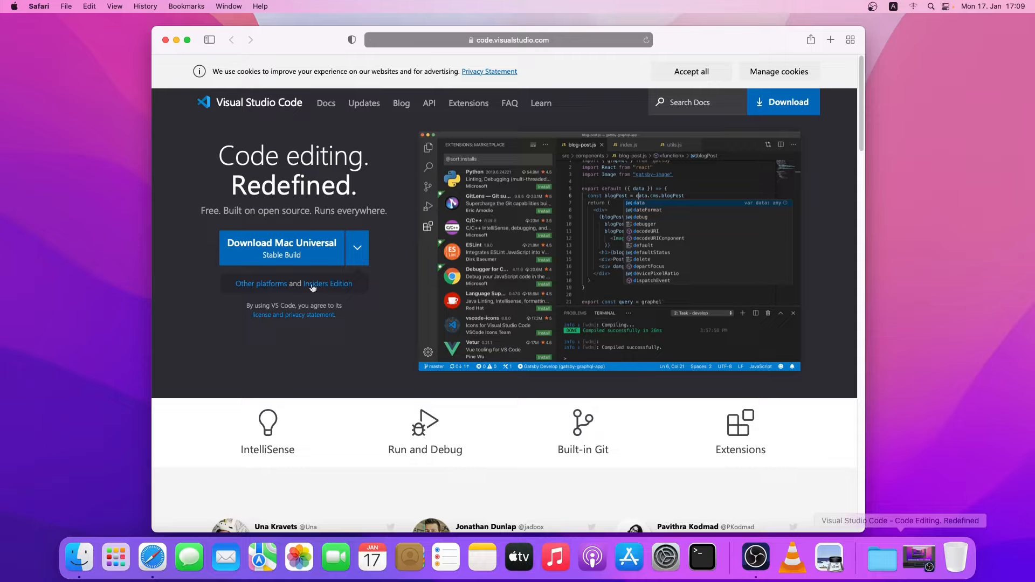
pyautogui.moveTo(294, 280)
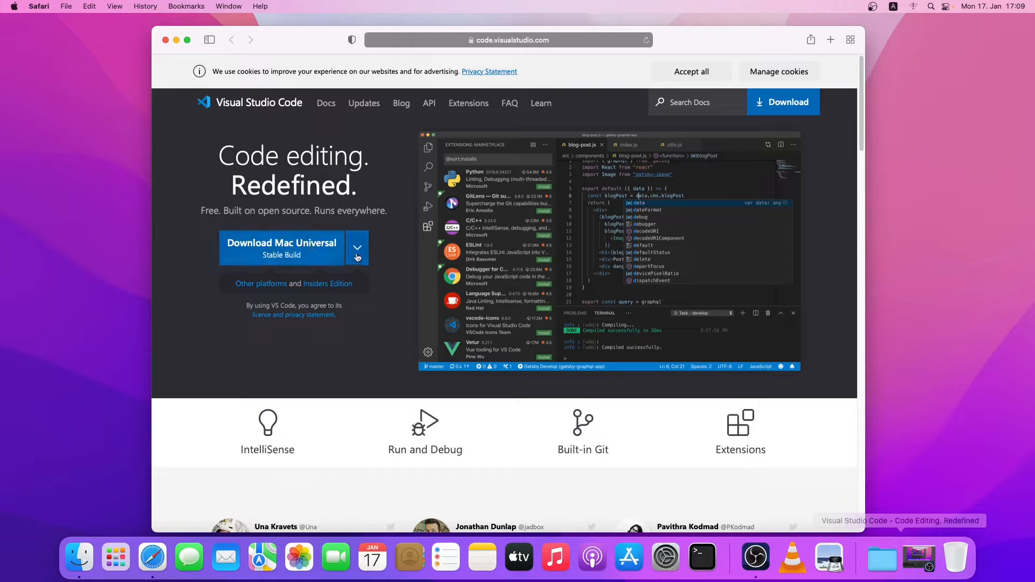
# Step: Expand the platform download options beside Download Mac Universal, then collapse them
pyautogui.click(357, 248)
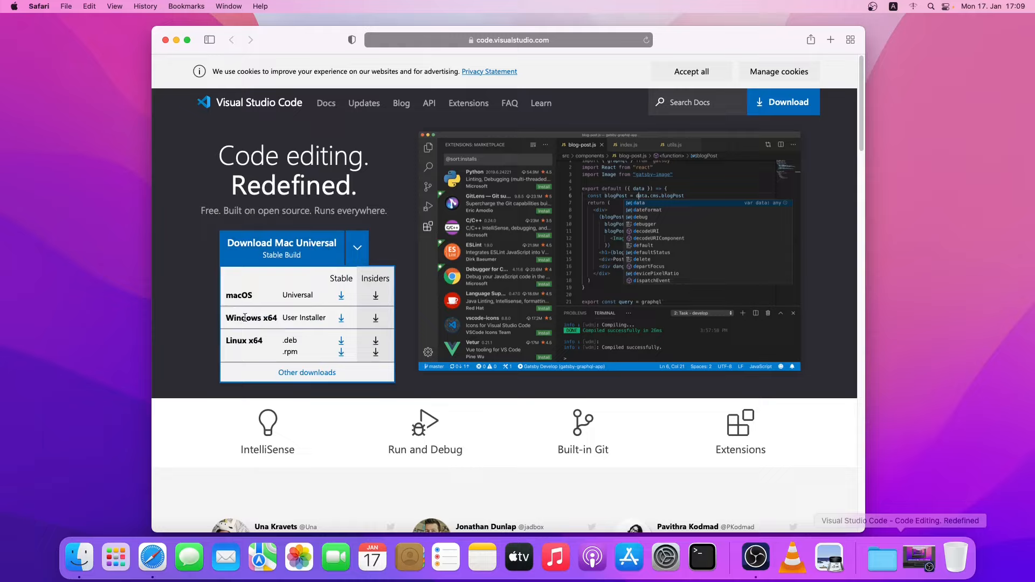
pyautogui.moveTo(206, 345)
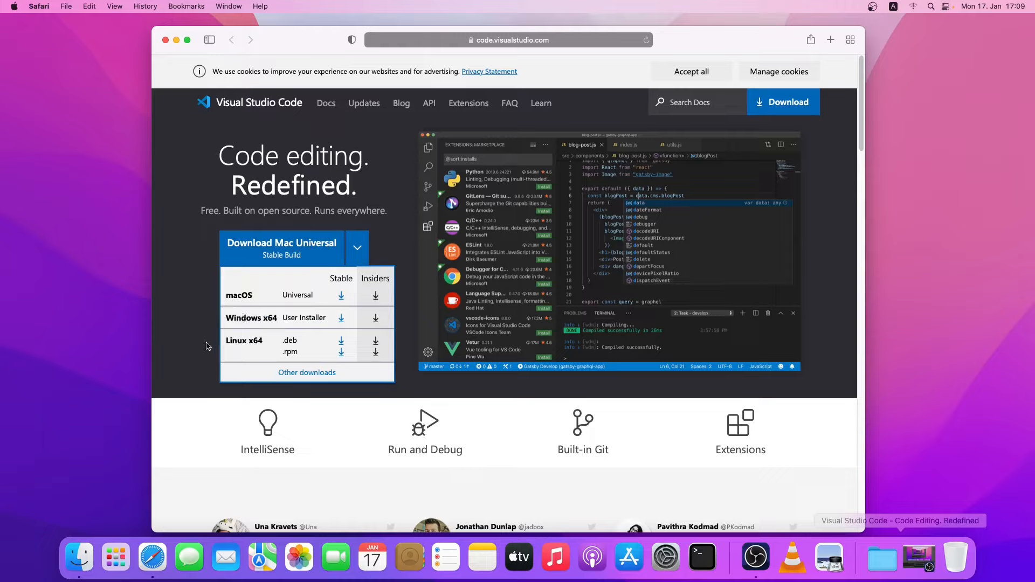
pyautogui.click(356, 248)
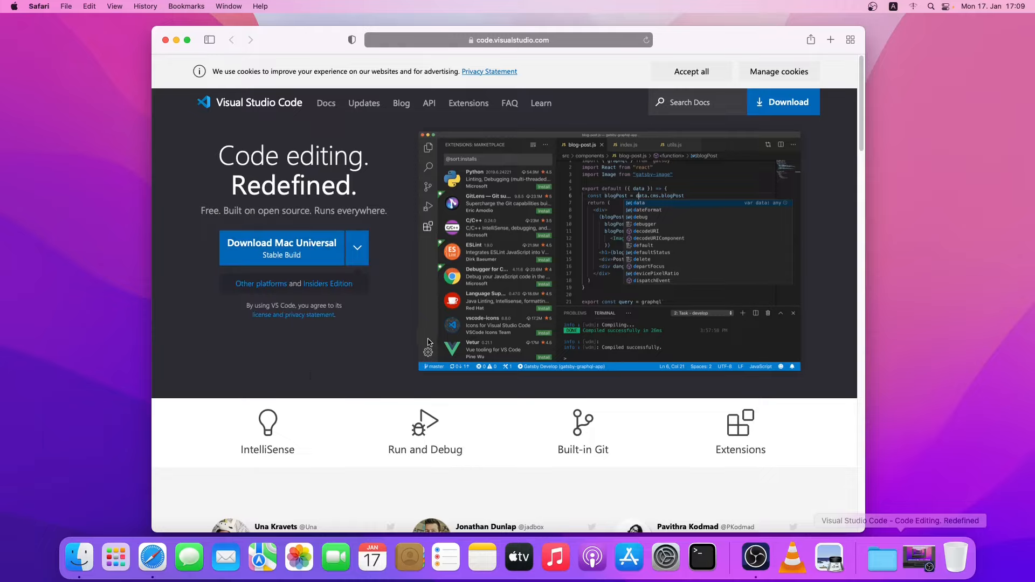
pyautogui.moveTo(286, 251)
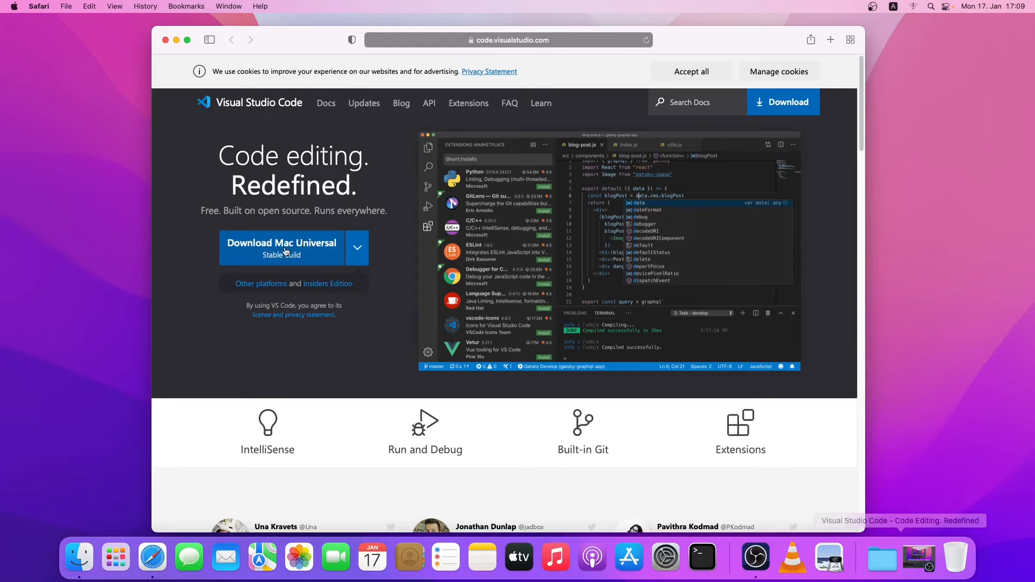
# Step: Download the Mac Universal stable build, allowing downloads from code.visualstudio.com, and skim Getting Started
pyautogui.click(282, 248)
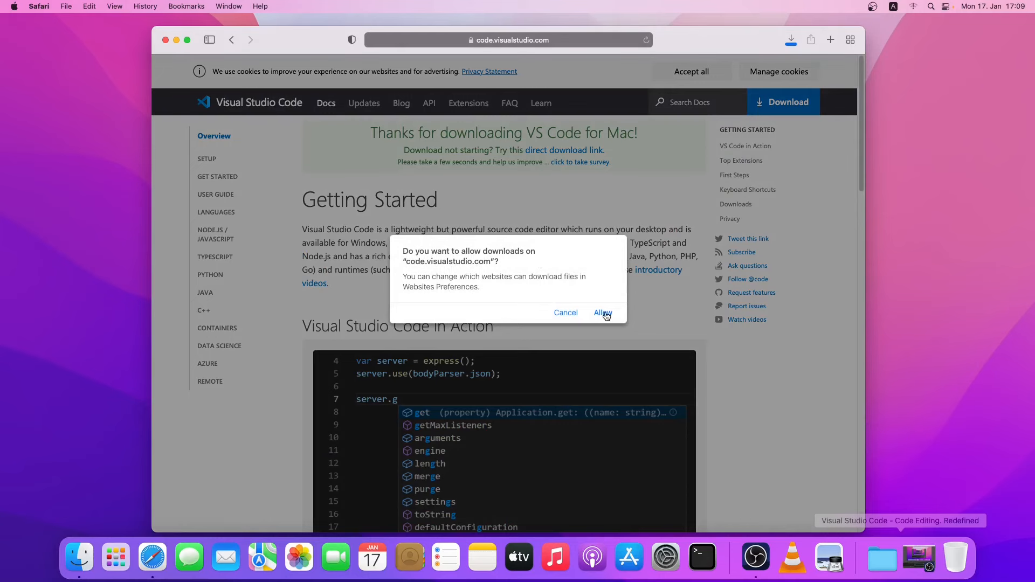
pyautogui.click(602, 313)
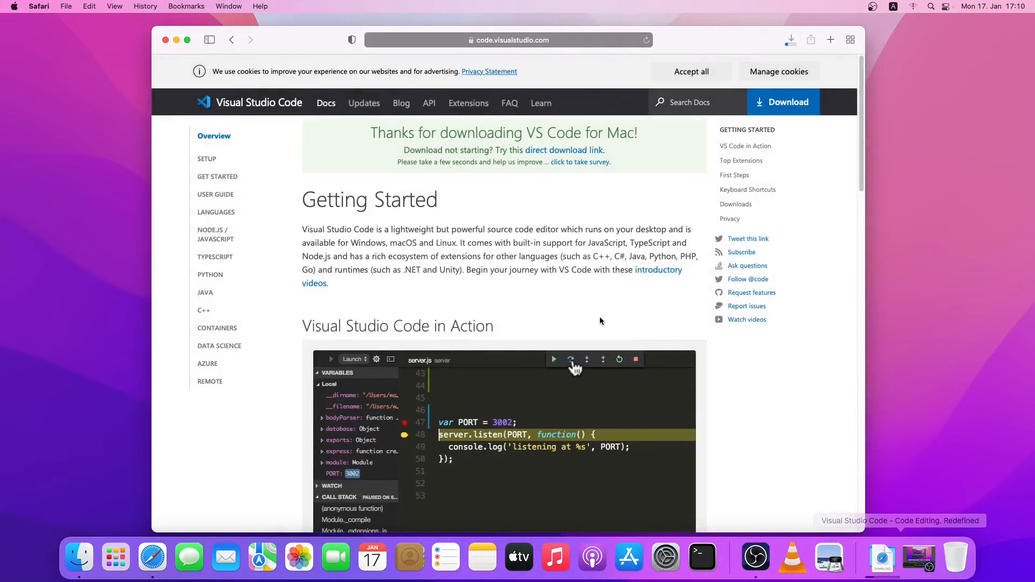
pyautogui.scroll(-3)
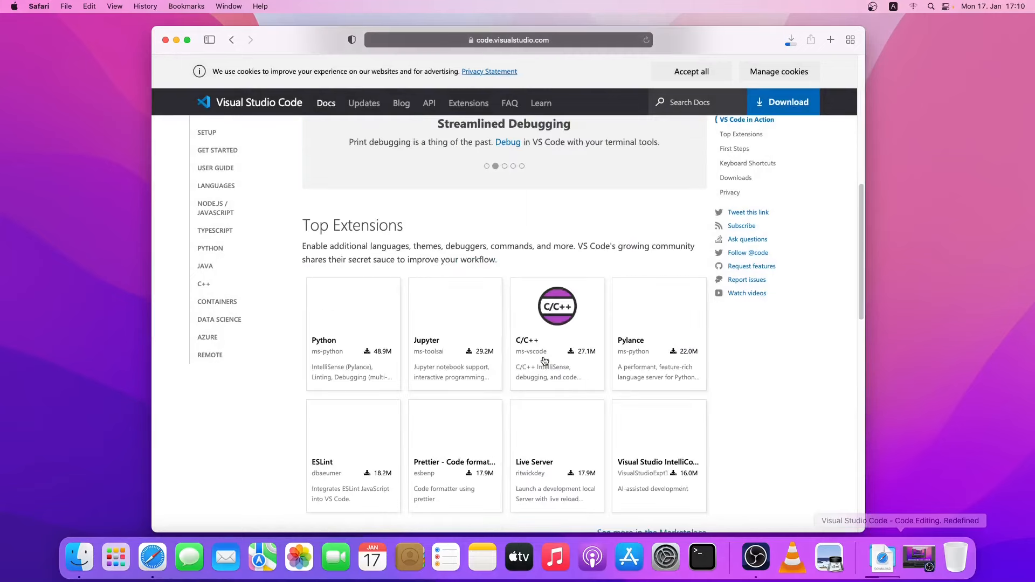
pyautogui.scroll(-3)
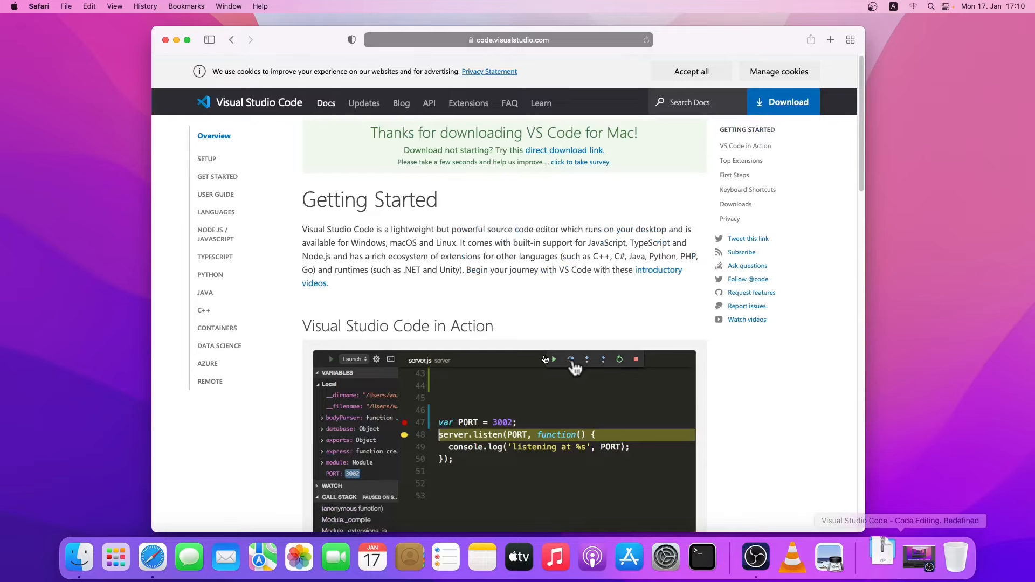
pyautogui.moveTo(551, 341)
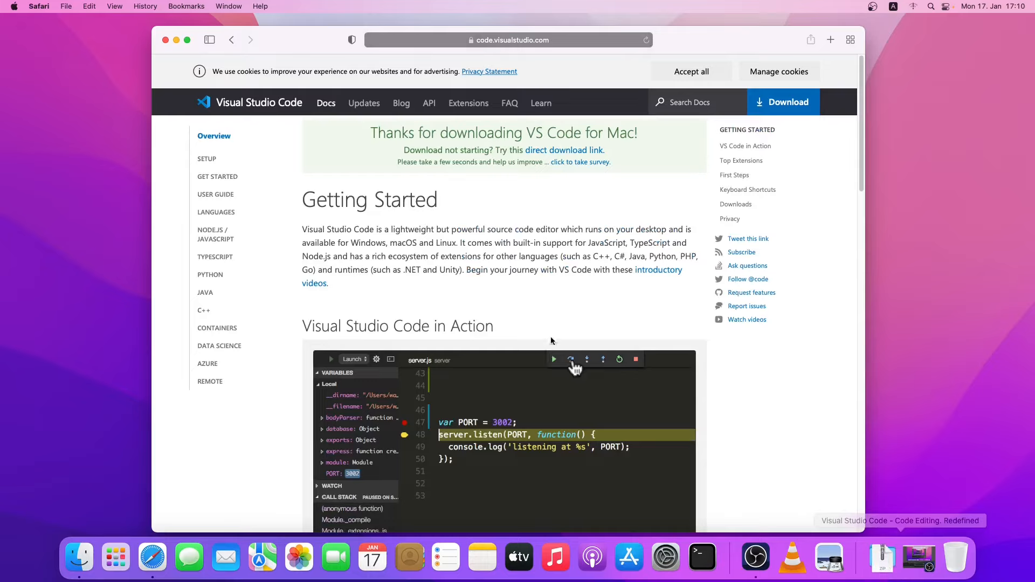
# Step: Unzip VSCode-darwin-universal.zip in Downloads and move the extracted app to Applications
pyautogui.click(79, 557)
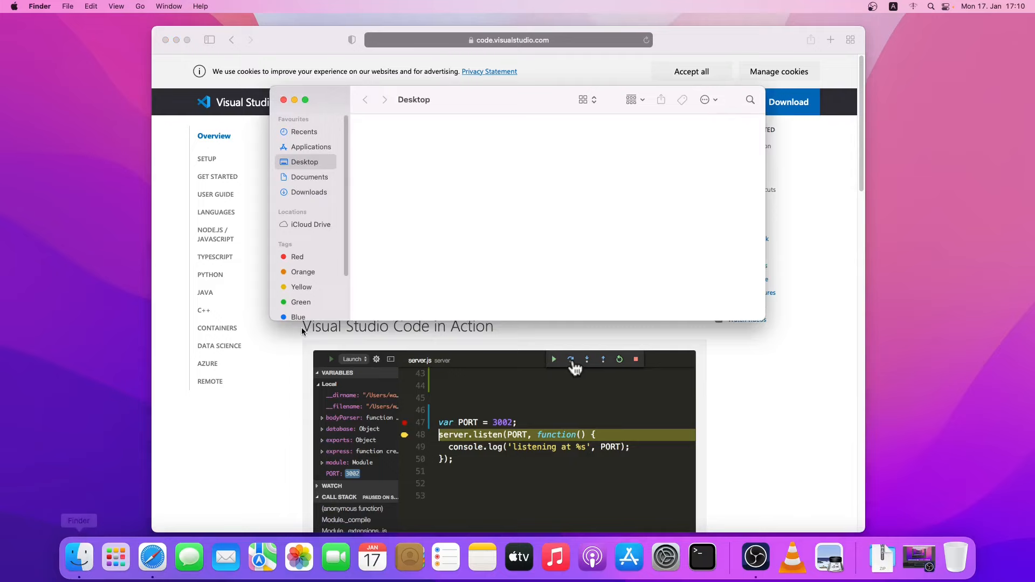
pyautogui.click(308, 192)
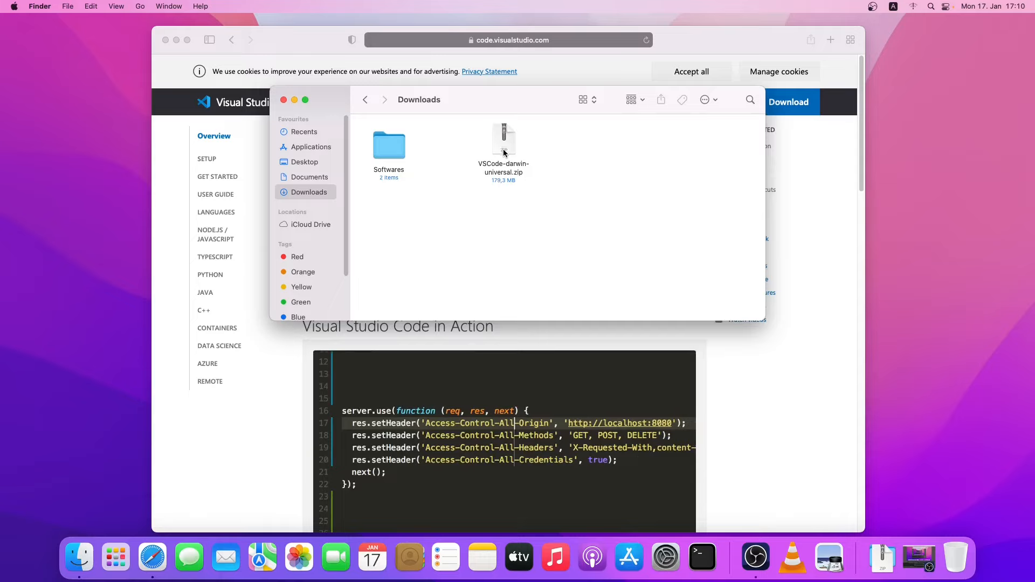
pyautogui.doubleClick(504, 142)
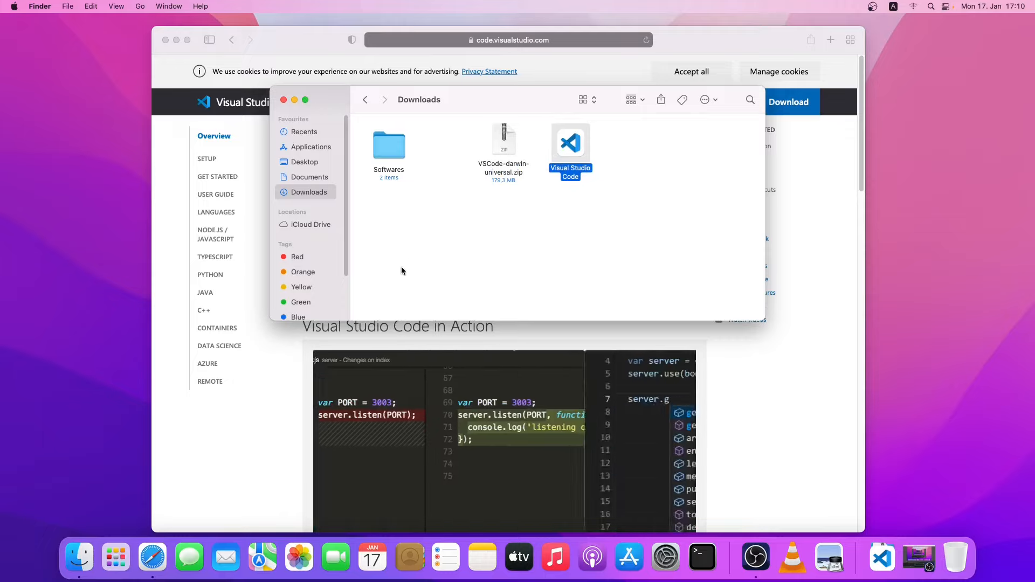
pyautogui.rightClick(79, 558)
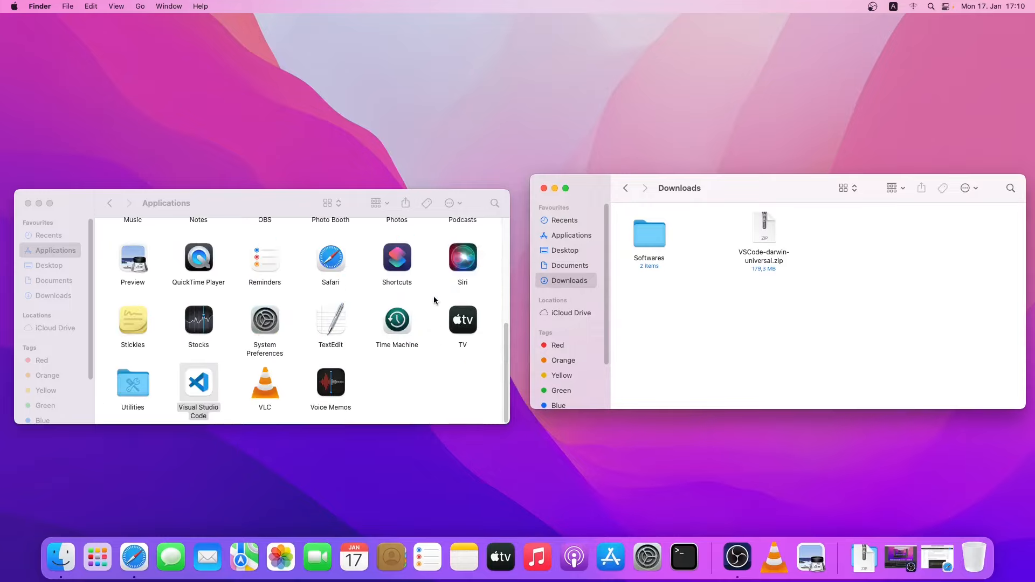
pyautogui.moveTo(219, 371)
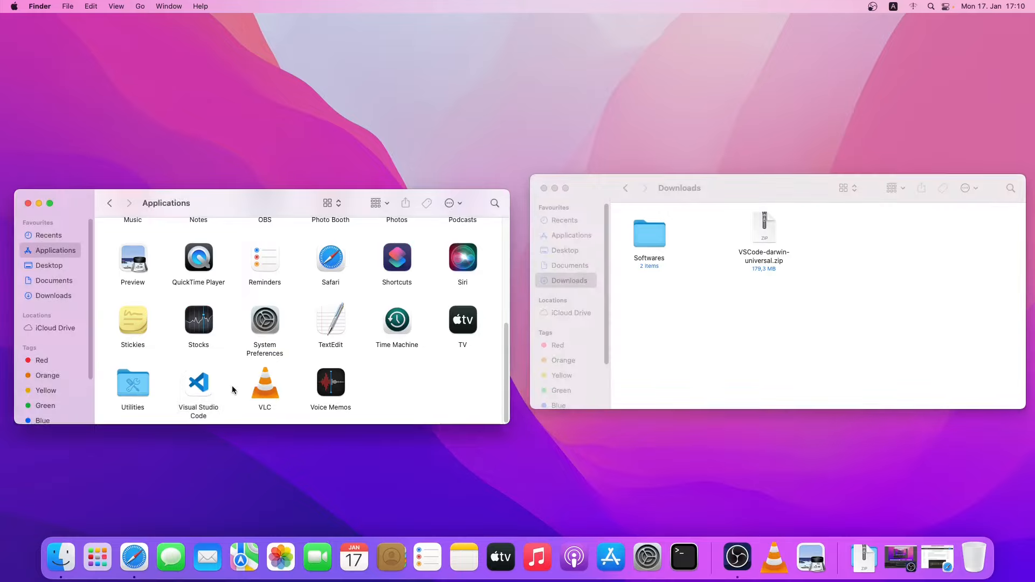
pyautogui.moveTo(97, 557)
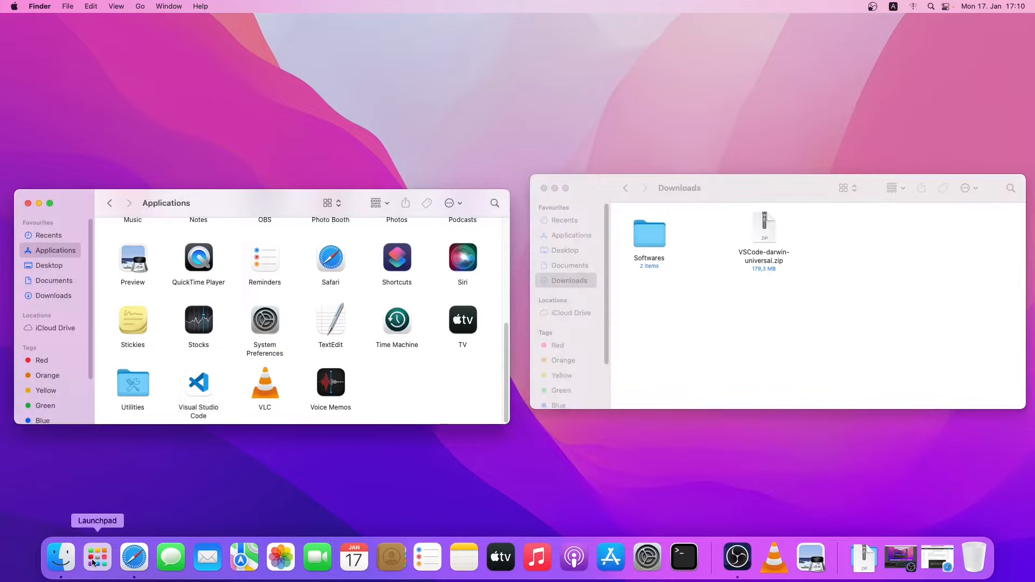
# Step: Launch Visual Studio Code from Launchpad, close the Finder window and confirm Open in the security prompt
pyautogui.click(97, 556)
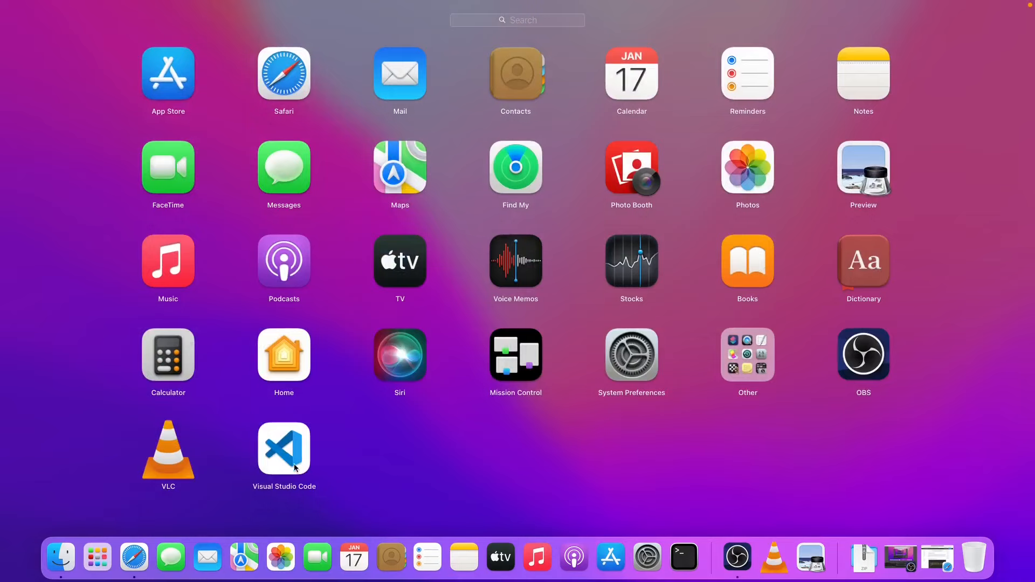
pyautogui.moveTo(379, 473)
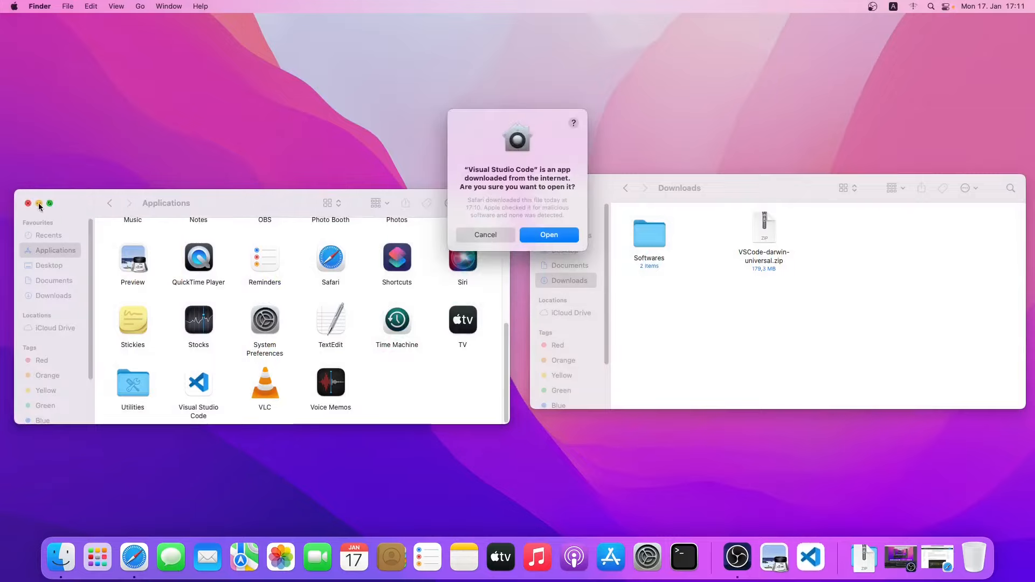
pyautogui.click(28, 203)
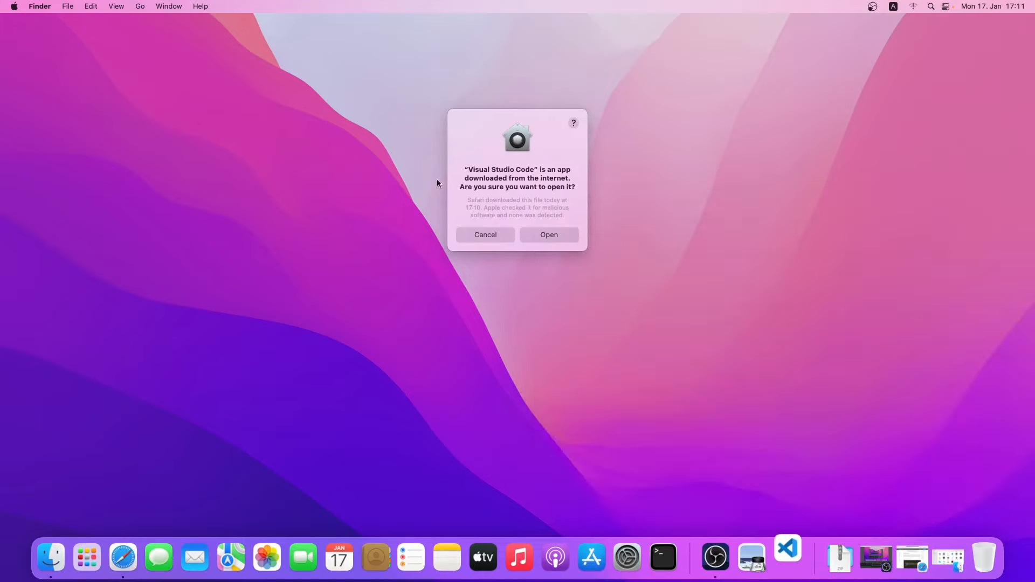
pyautogui.moveTo(502, 194)
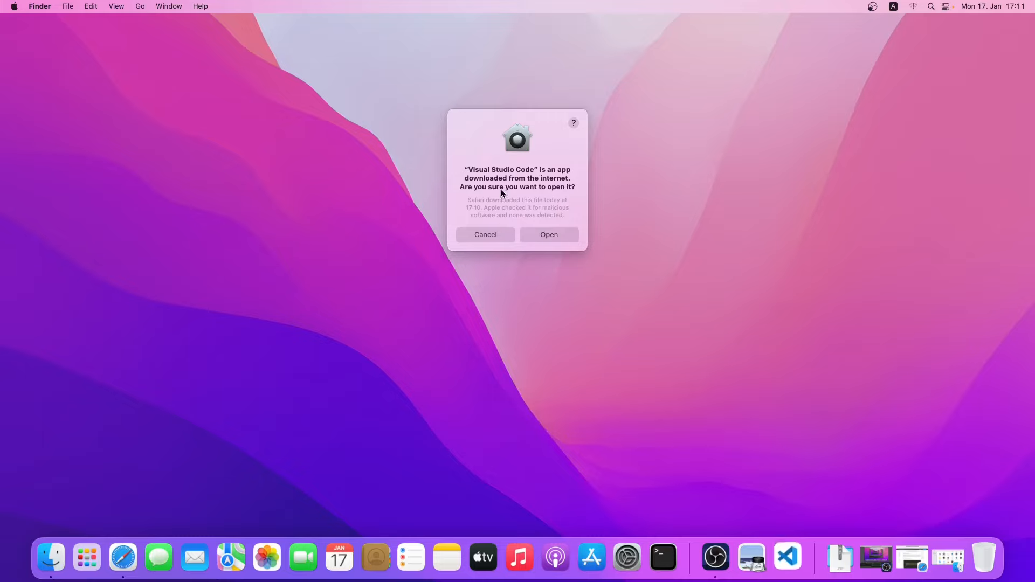
pyautogui.click(549, 235)
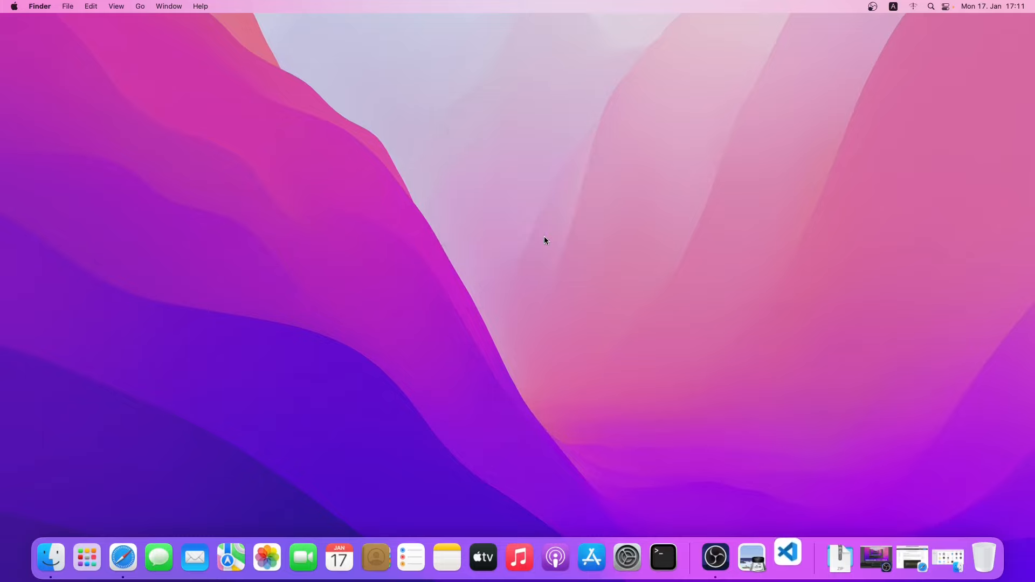
pyautogui.click(787, 557)
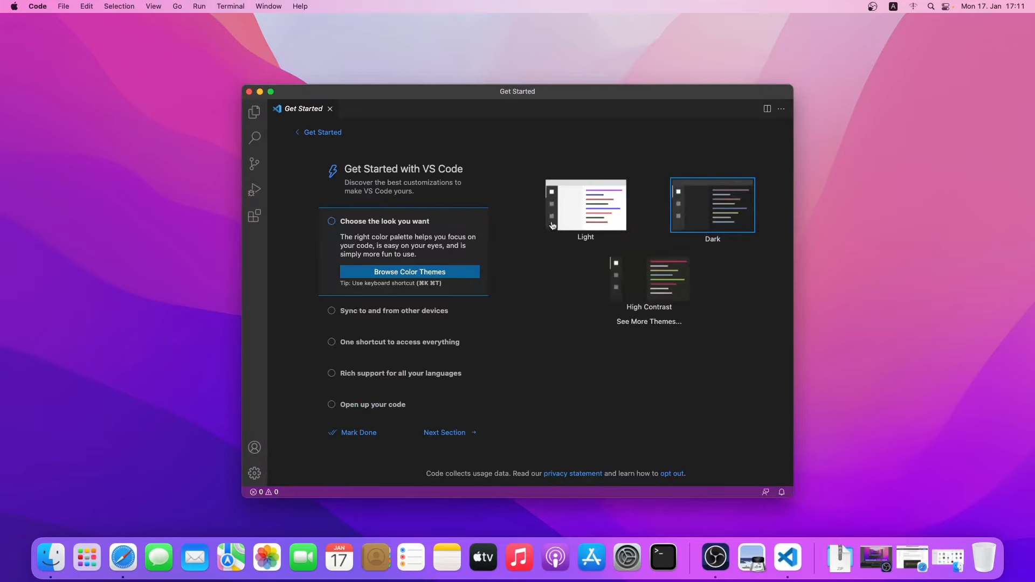
pyautogui.moveTo(584, 289)
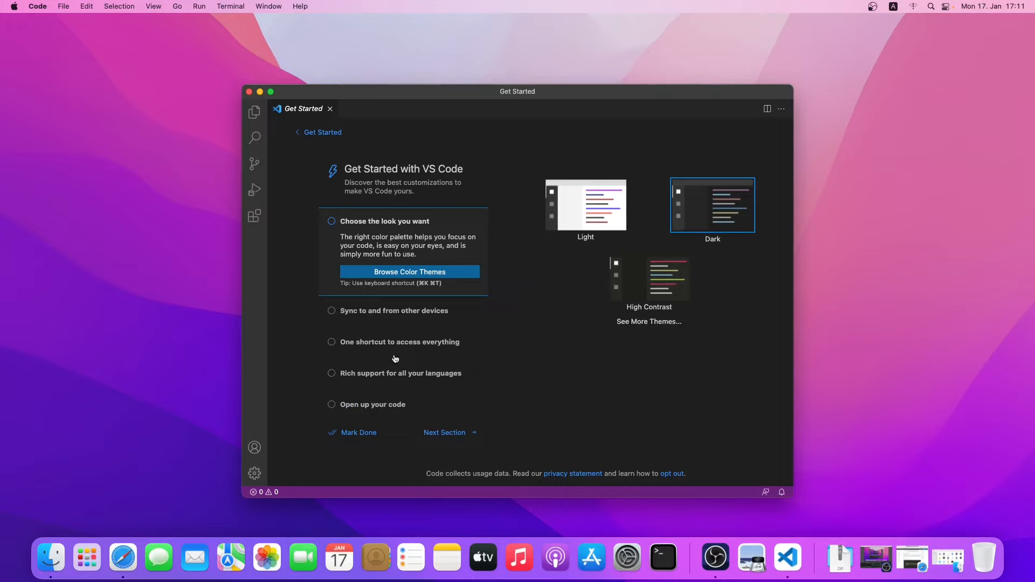
pyautogui.moveTo(406, 355)
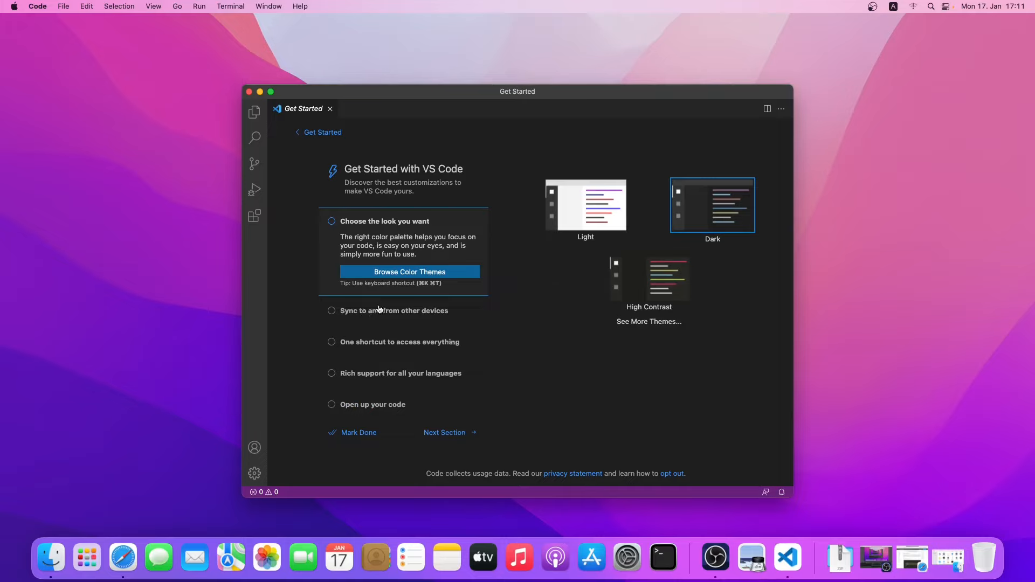
pyautogui.moveTo(427, 377)
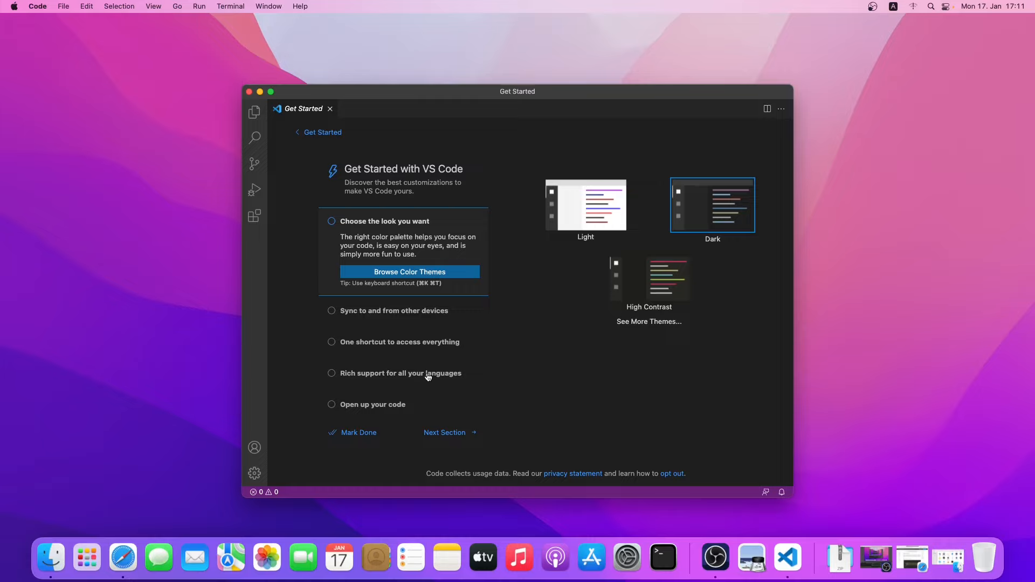
pyautogui.moveTo(530, 368)
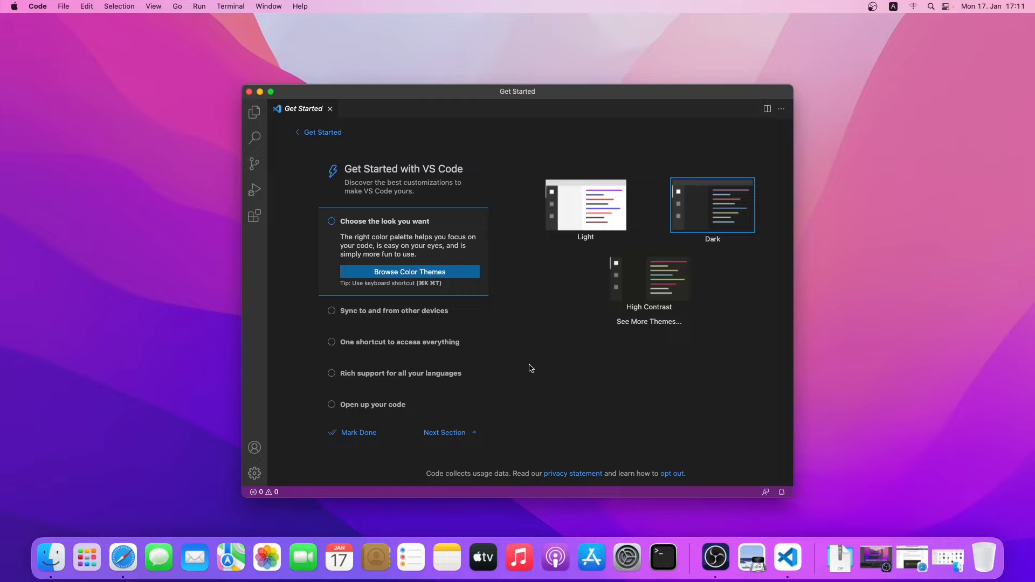
pyautogui.moveTo(229, 134)
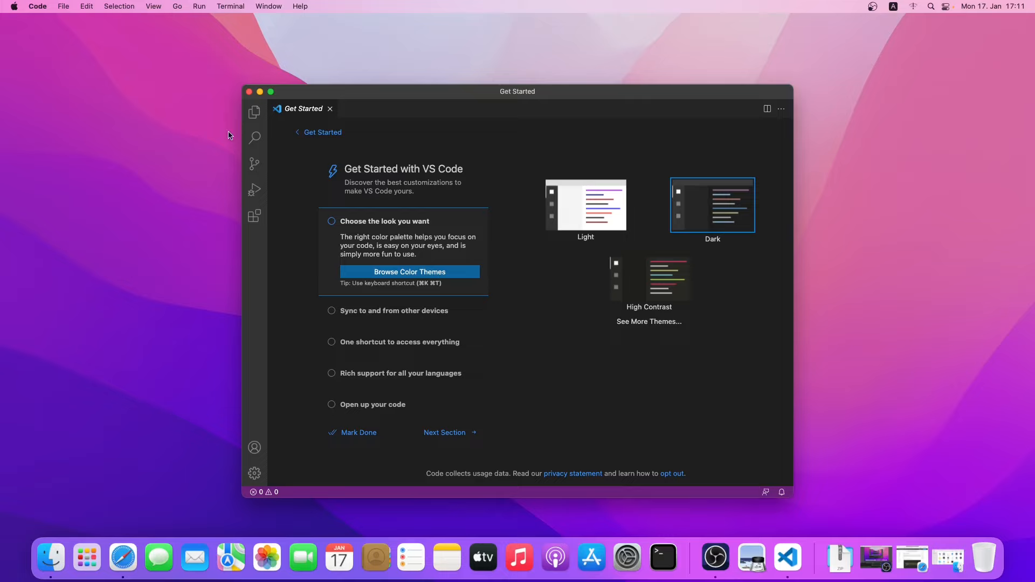
pyautogui.moveTo(278, 187)
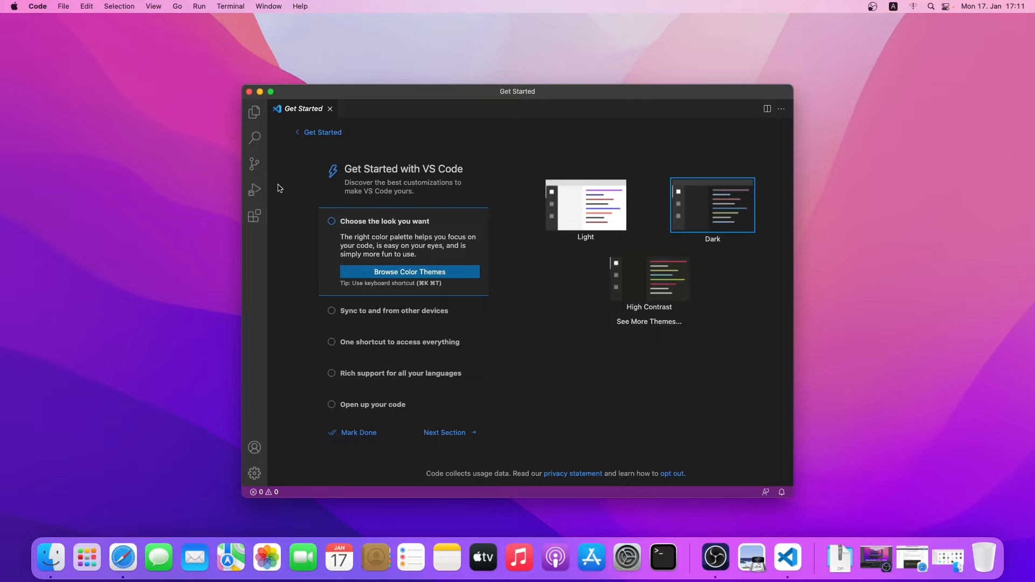
pyautogui.moveTo(255, 164)
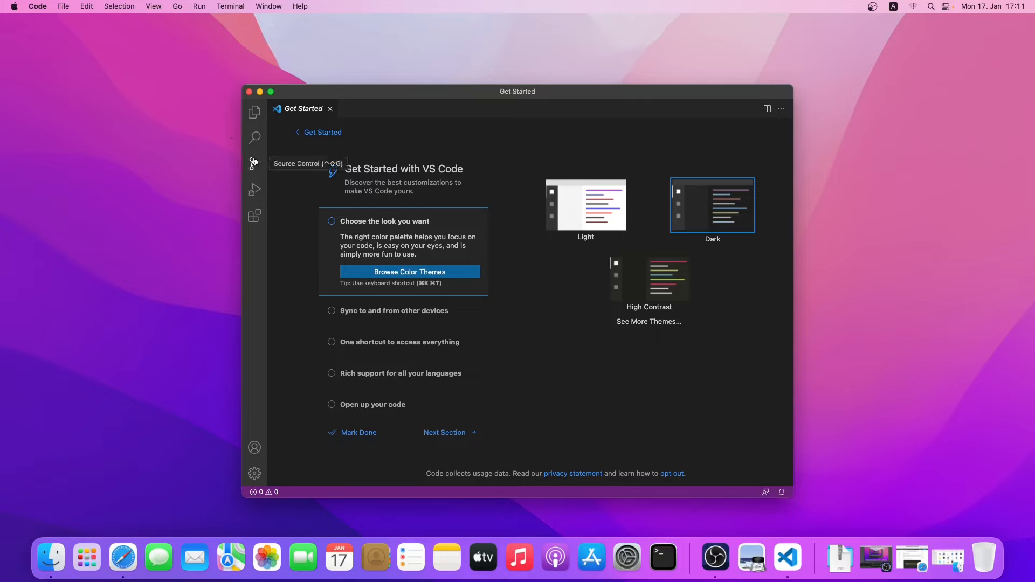
pyautogui.moveTo(247, 133)
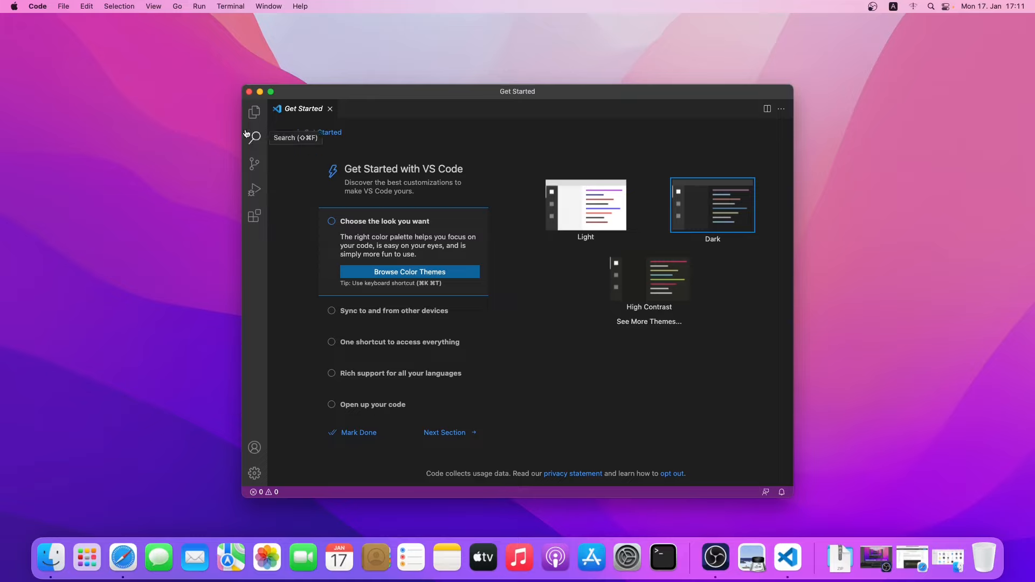
pyautogui.moveTo(255, 213)
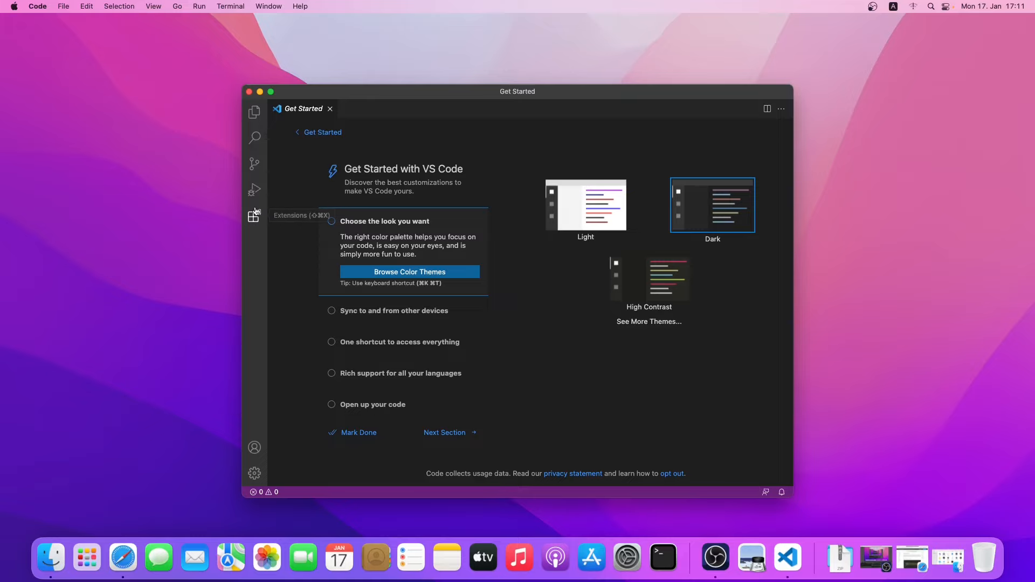
# Step: Install the Python extension from the Popular extensions list
pyautogui.click(254, 215)
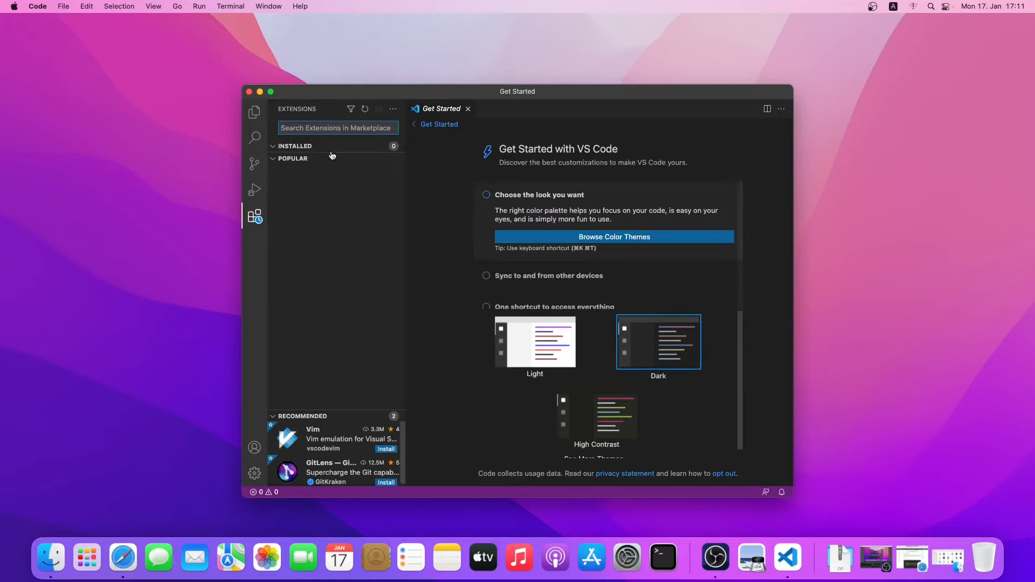
pyautogui.click(336, 127)
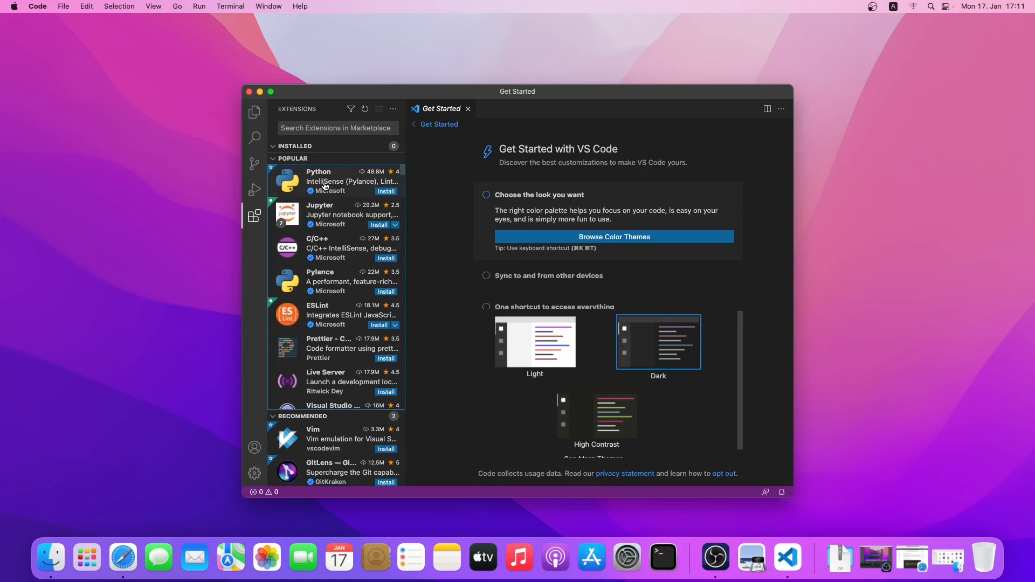
pyautogui.click(334, 181)
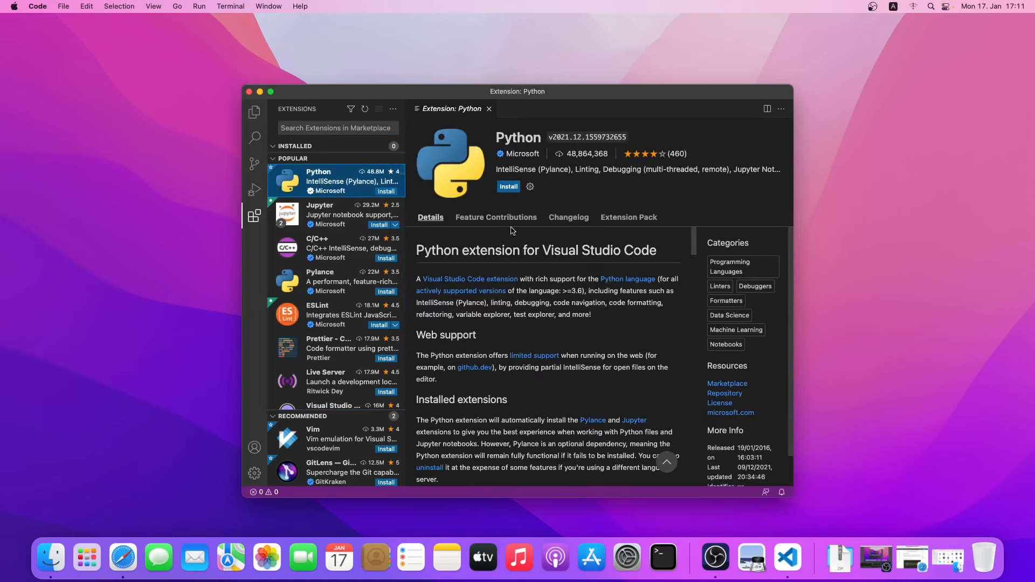
pyautogui.click(509, 186)
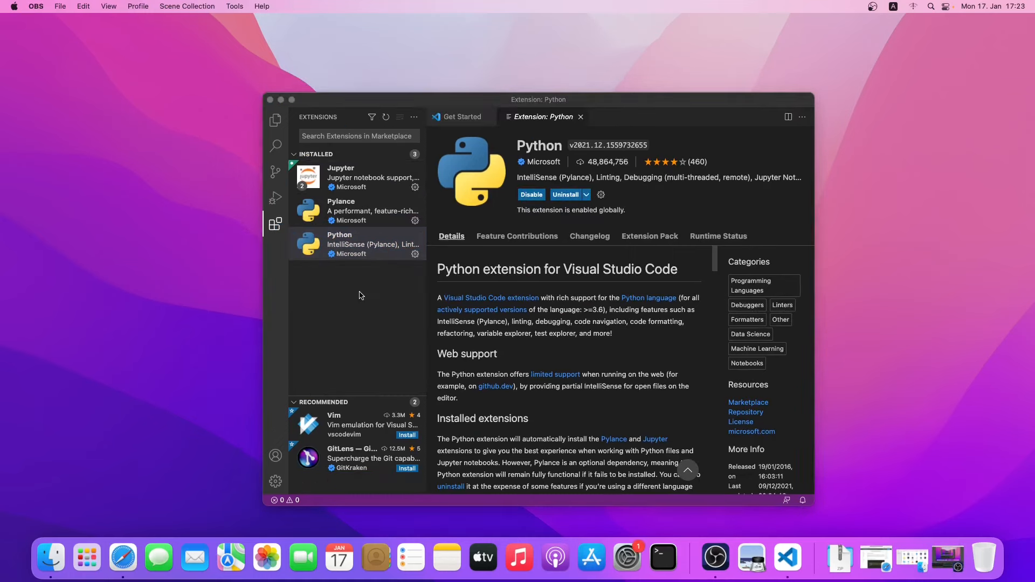
# Step: Search 'live' in the marketplace and install the Live Server extension
pyautogui.click(359, 136)
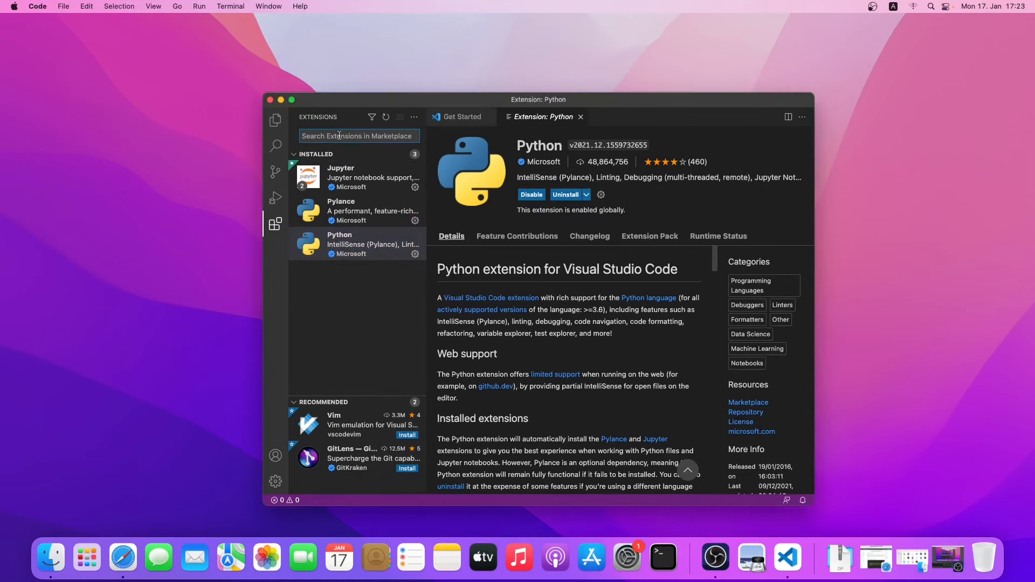
pyautogui.write('live')
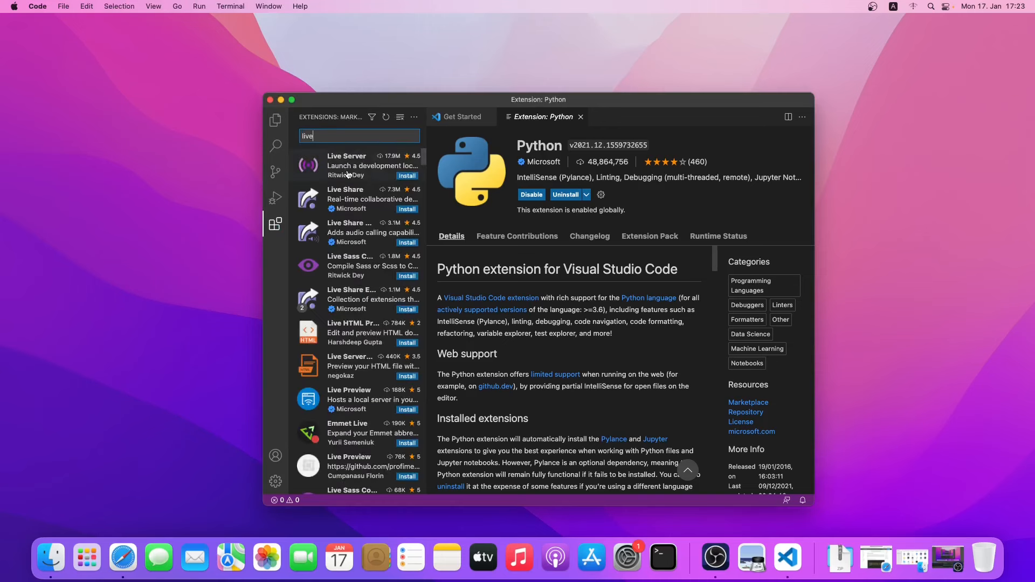
pyautogui.click(366, 166)
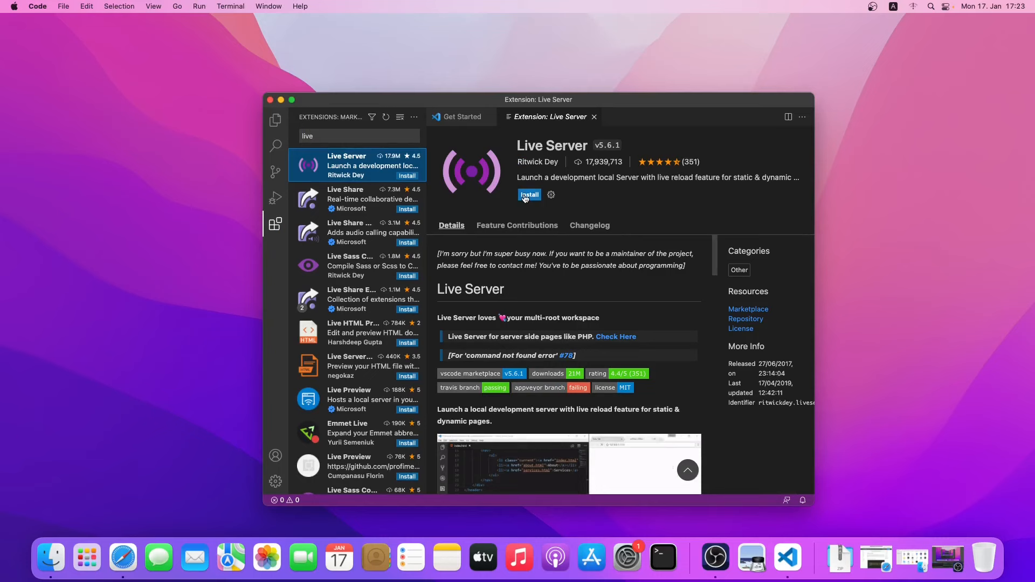
pyautogui.click(528, 194)
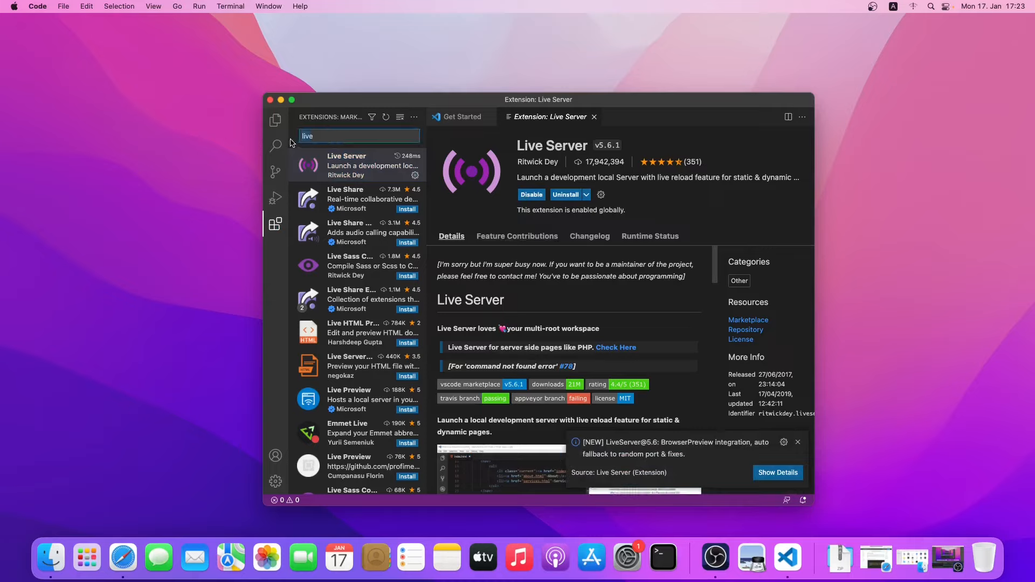
# Step: Search 'mater', install Material Icon Theme and activate it as the file icon theme
pyautogui.write('mater')
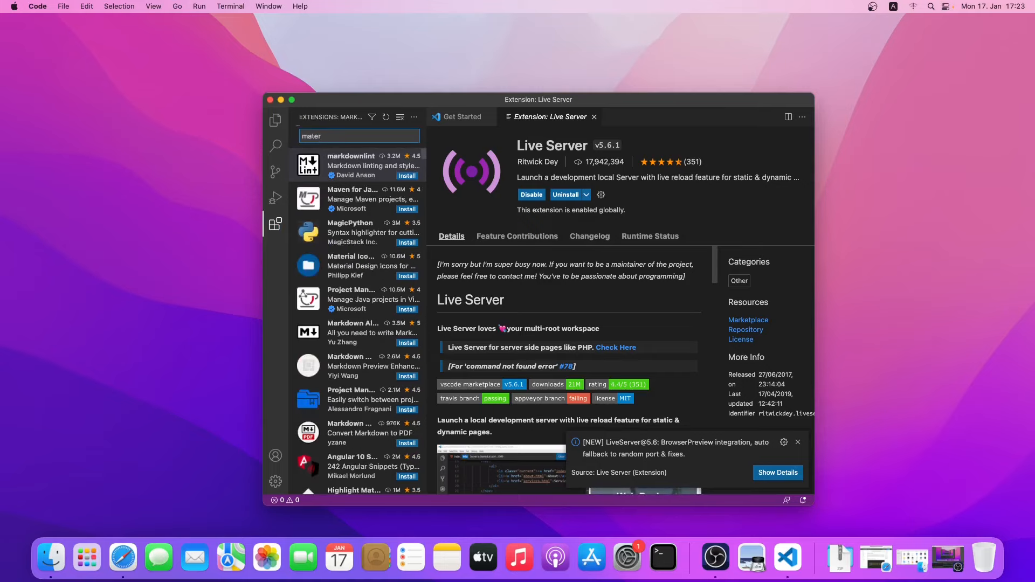
pyautogui.scroll(-3)
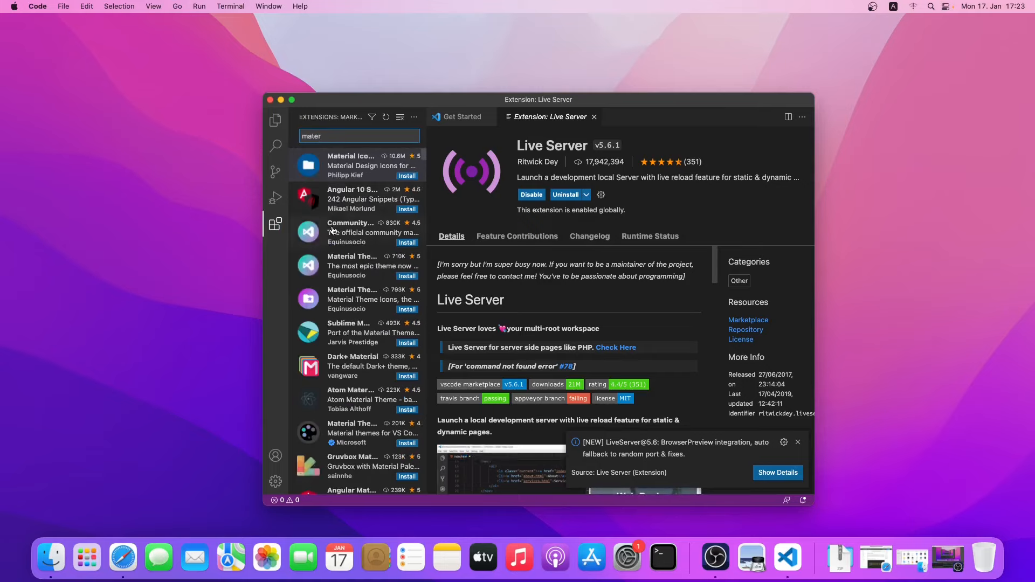
pyautogui.moveTo(384, 158)
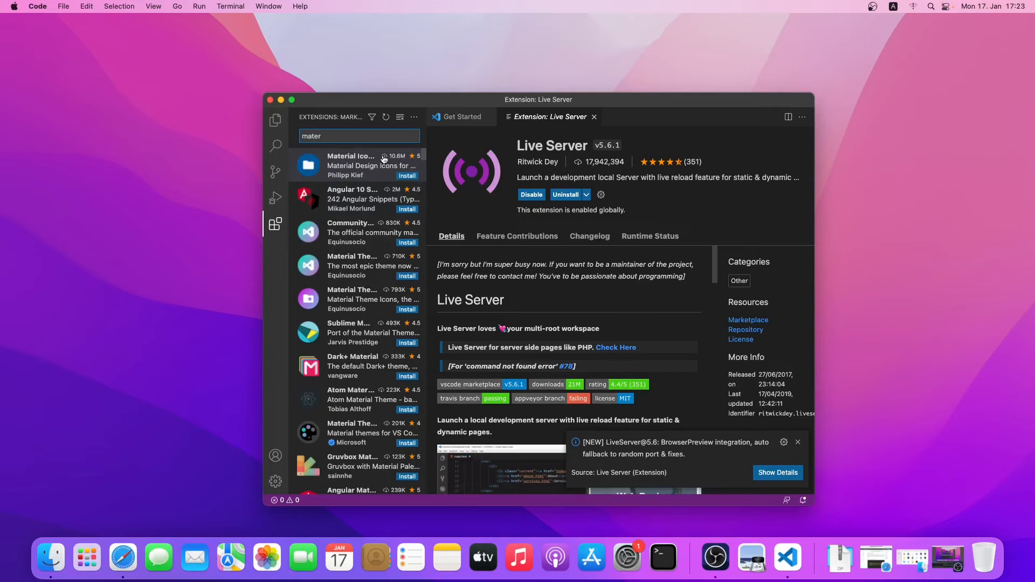
pyautogui.click(363, 164)
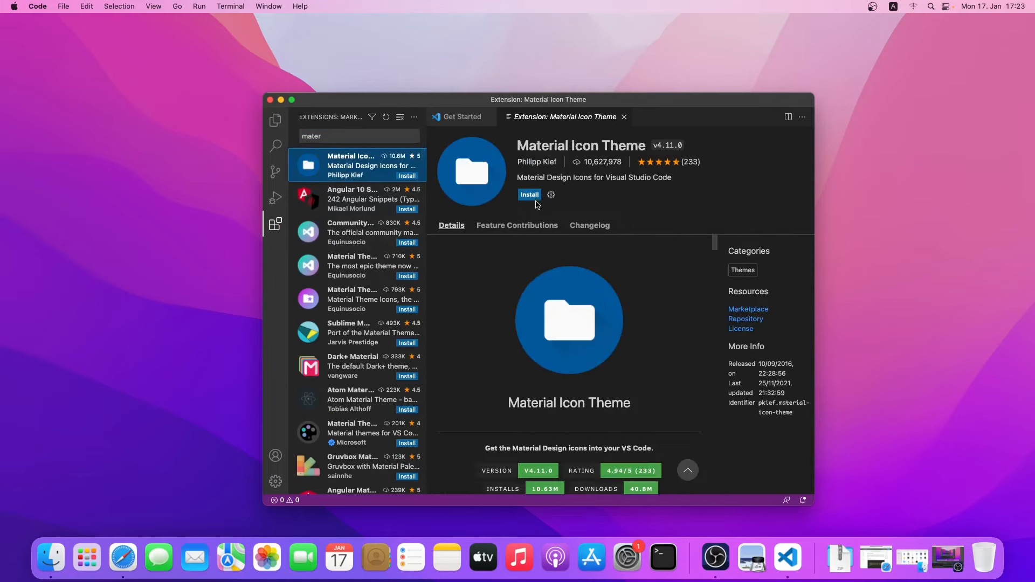
pyautogui.click(530, 195)
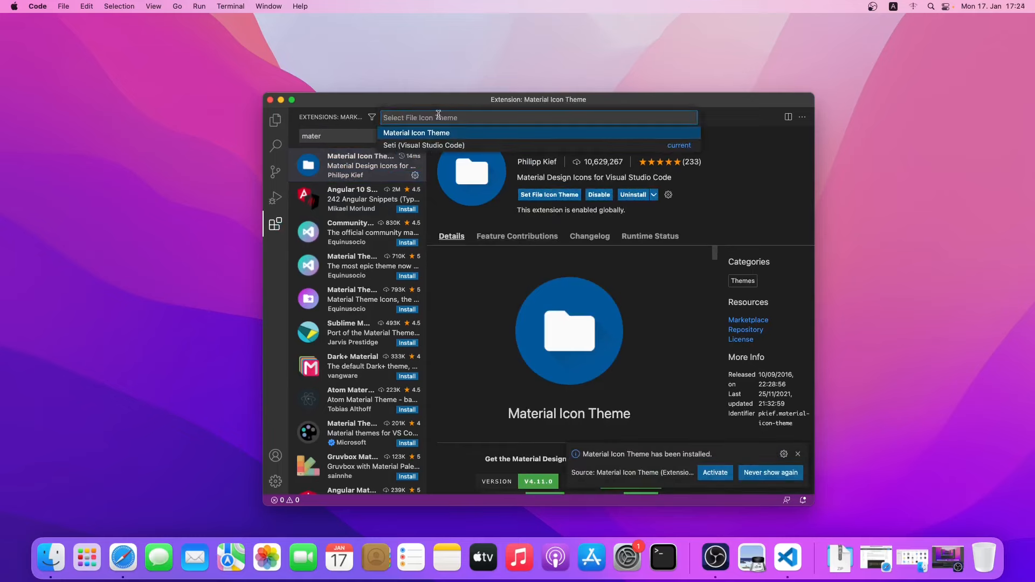
pyautogui.moveTo(681, 466)
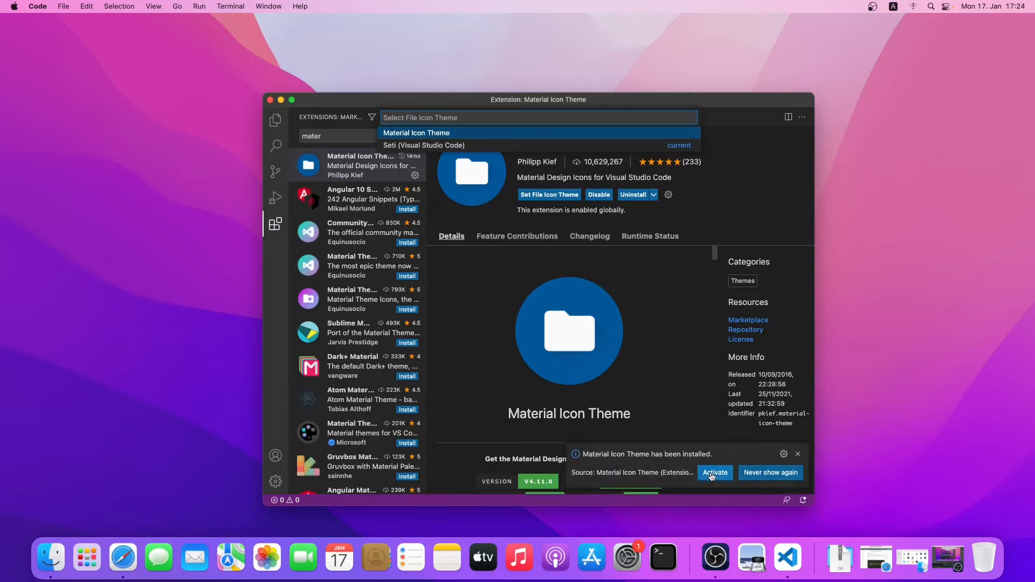
pyautogui.click(715, 473)
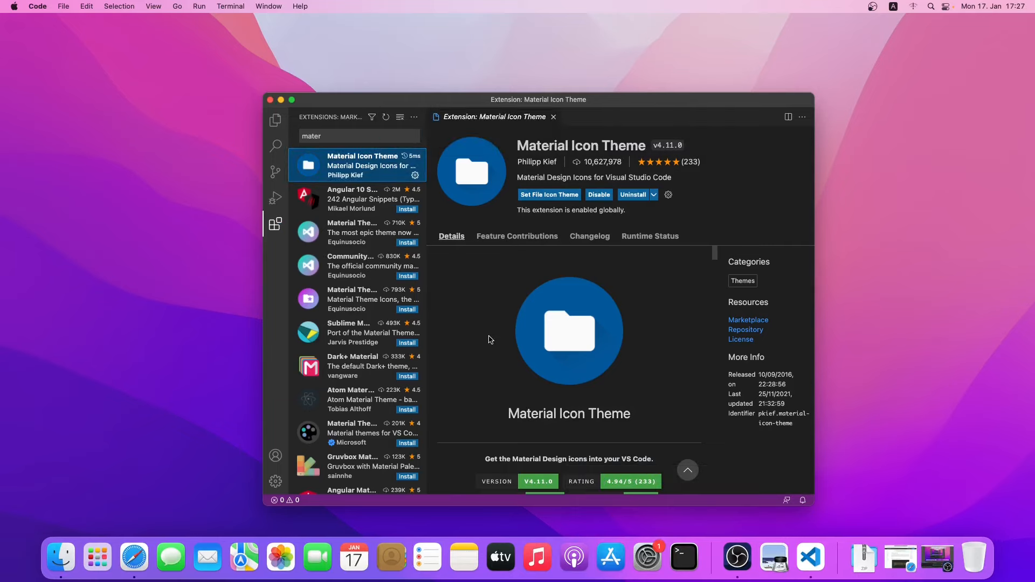
pyautogui.moveTo(490, 304)
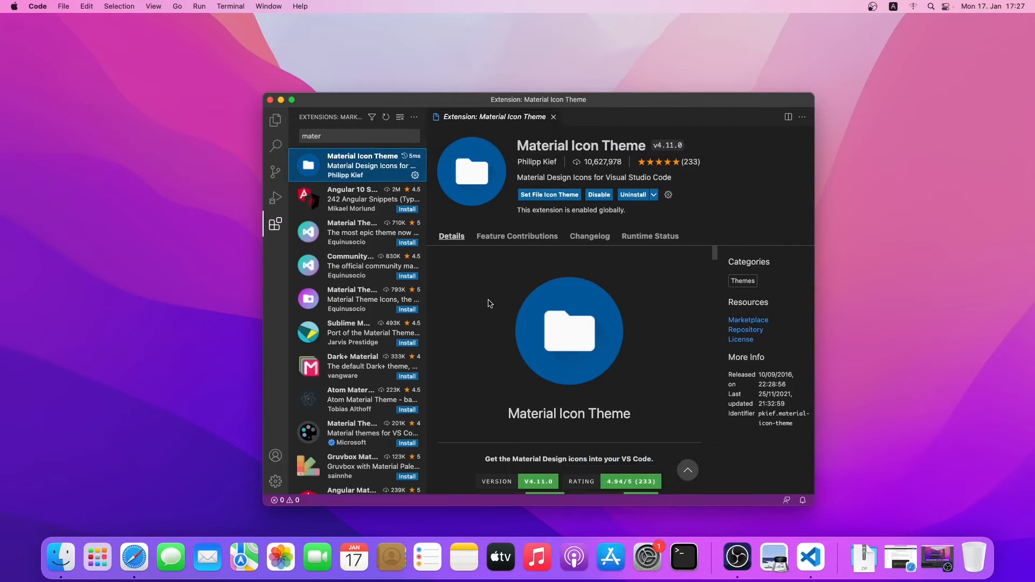
pyautogui.moveTo(481, 352)
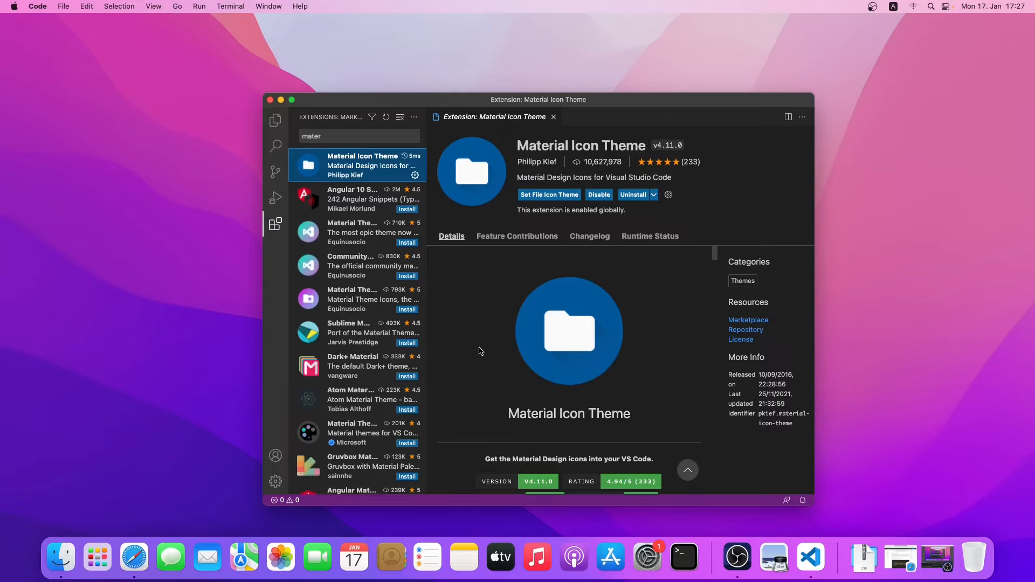
pyautogui.moveTo(271, 156)
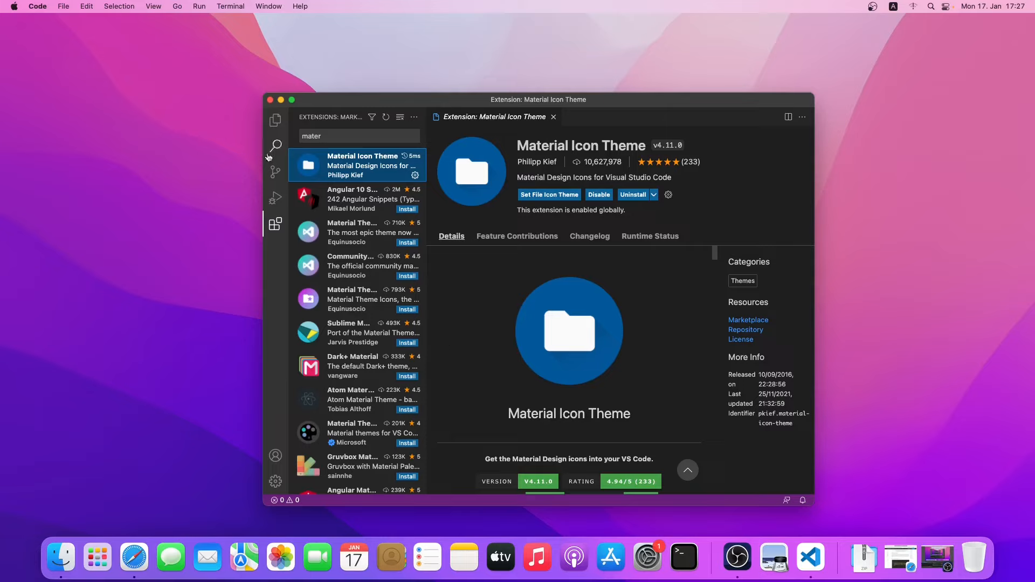
# Step: Open the HTML folder as workspace, trusting its authors and the parent Code folder's files
pyautogui.click(275, 119)
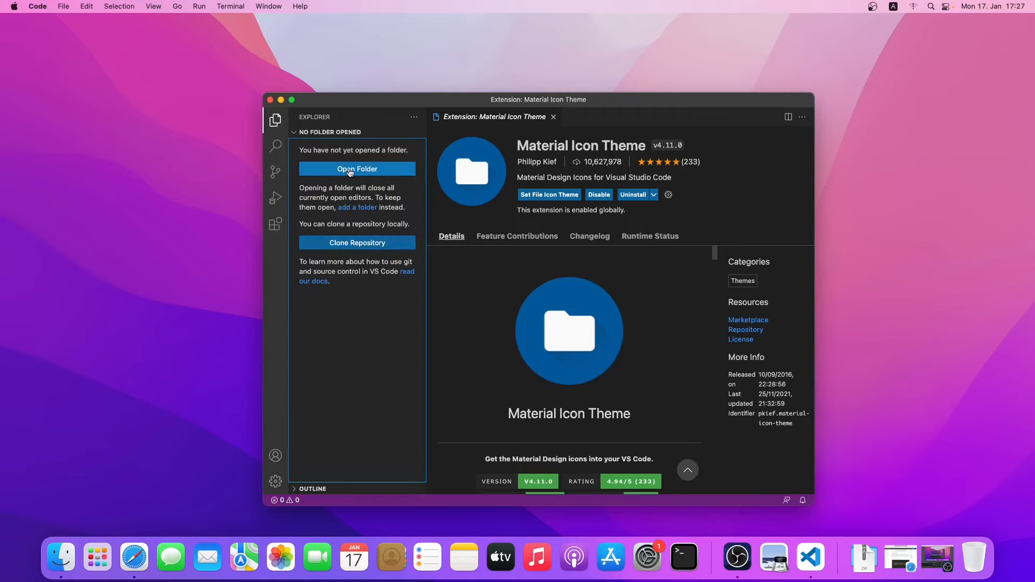
pyautogui.click(357, 168)
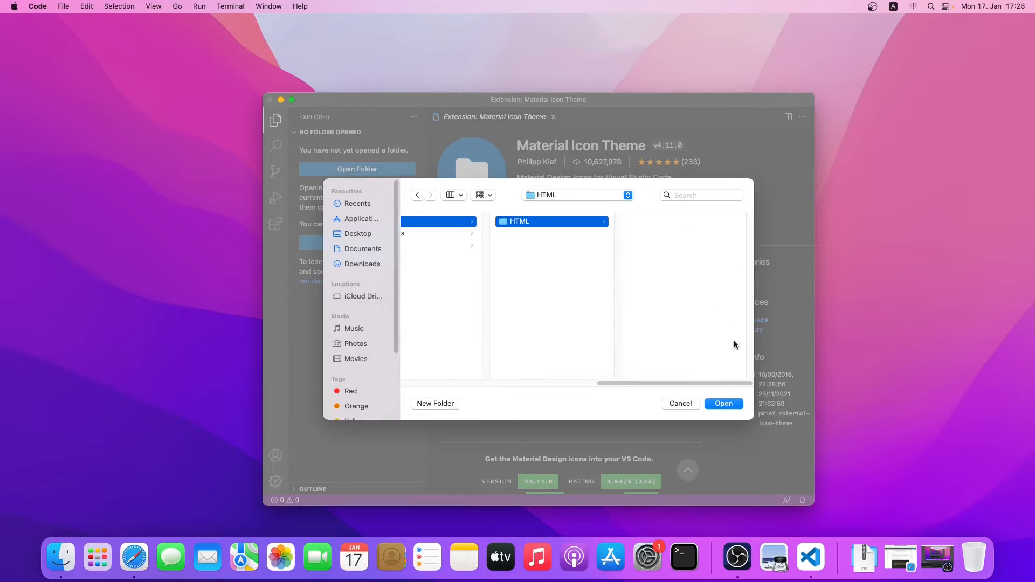
pyautogui.moveTo(686, 352)
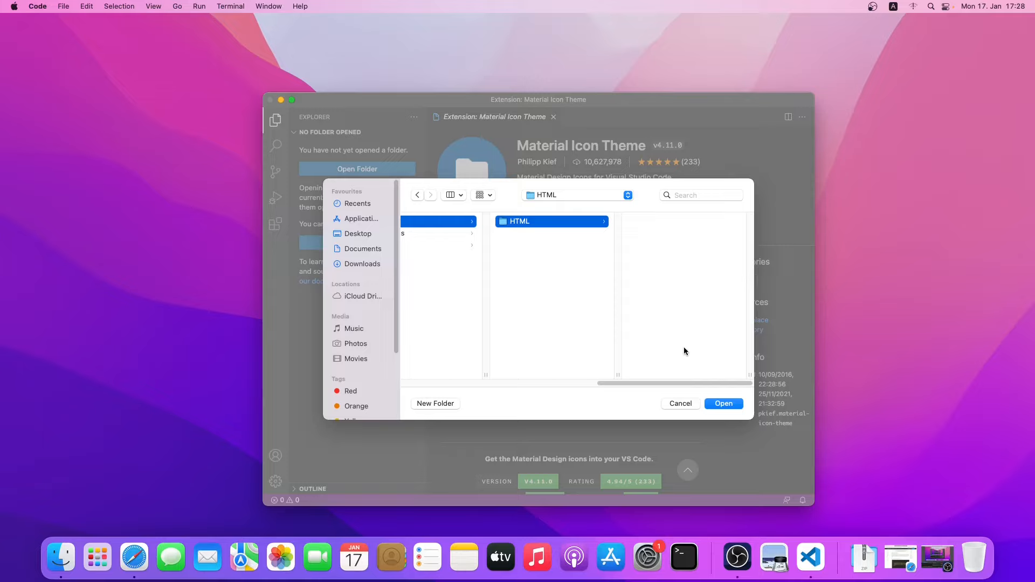
pyautogui.moveTo(669, 355)
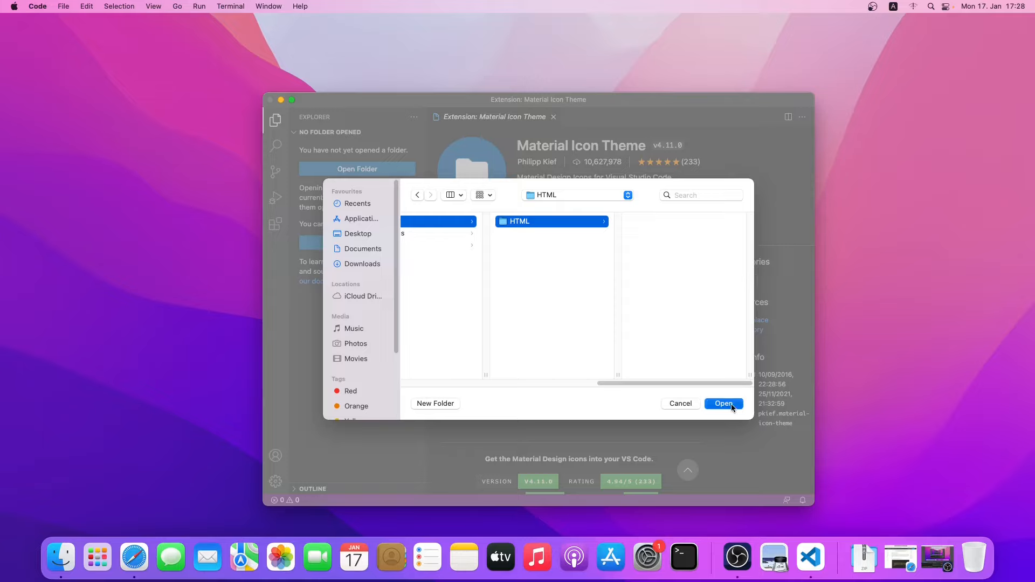
pyautogui.click(724, 403)
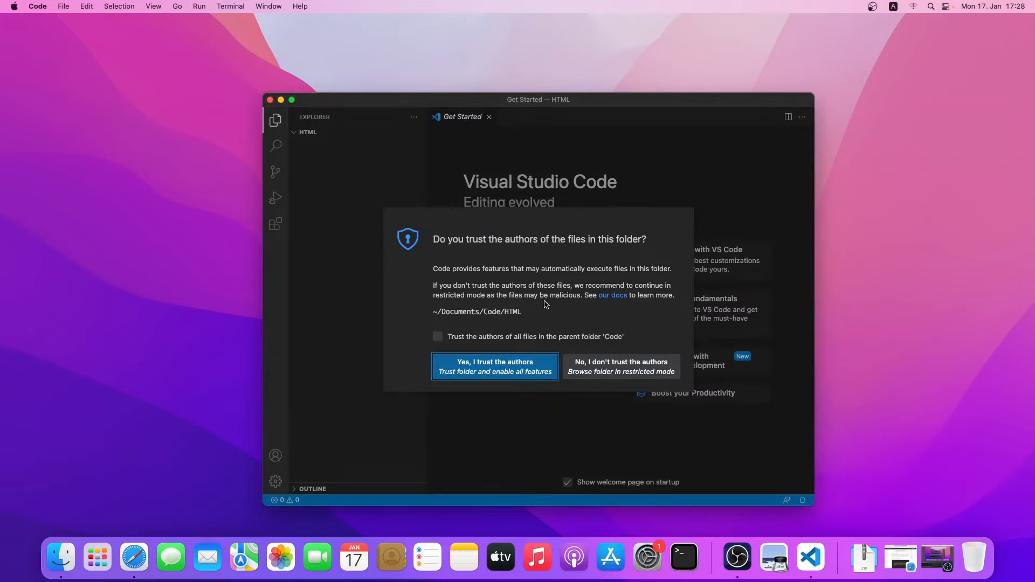
pyautogui.moveTo(521, 330)
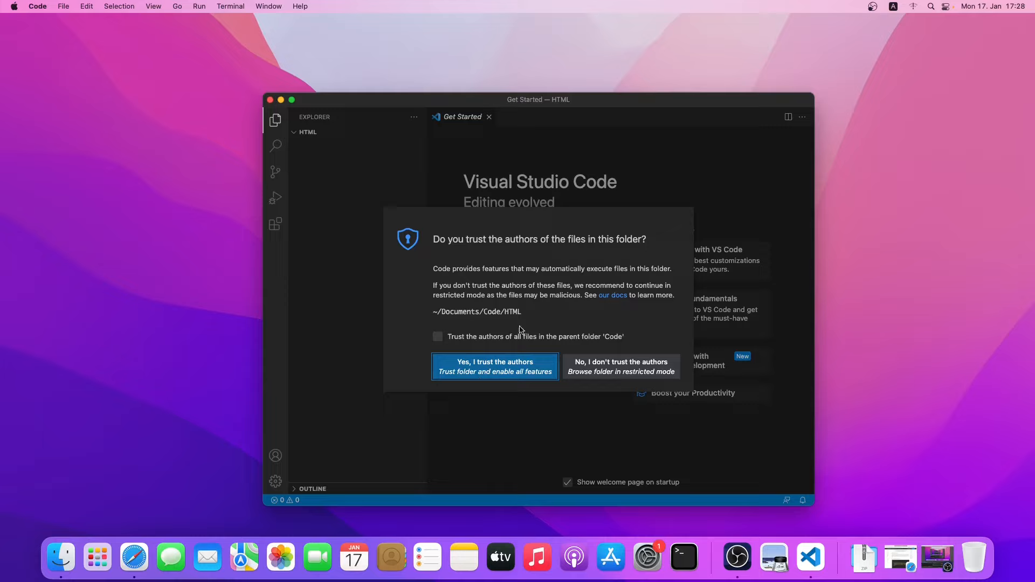
pyautogui.moveTo(523, 324)
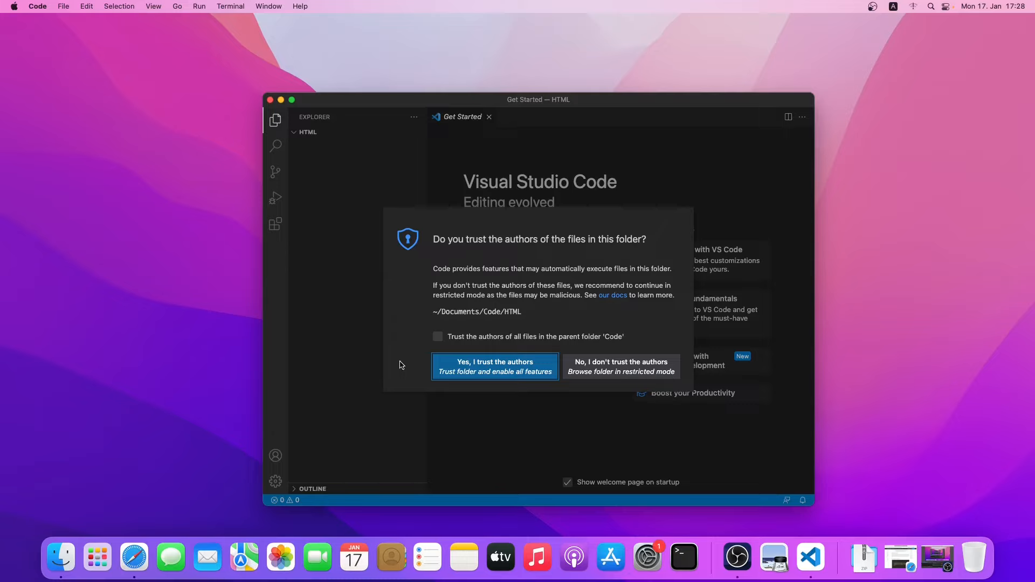
pyautogui.click(438, 337)
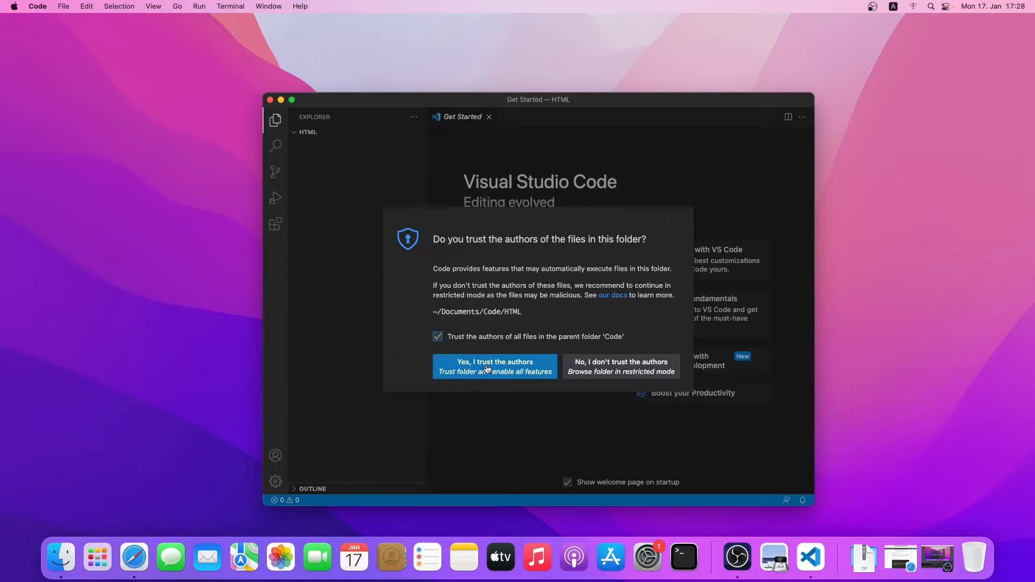
pyautogui.click(494, 366)
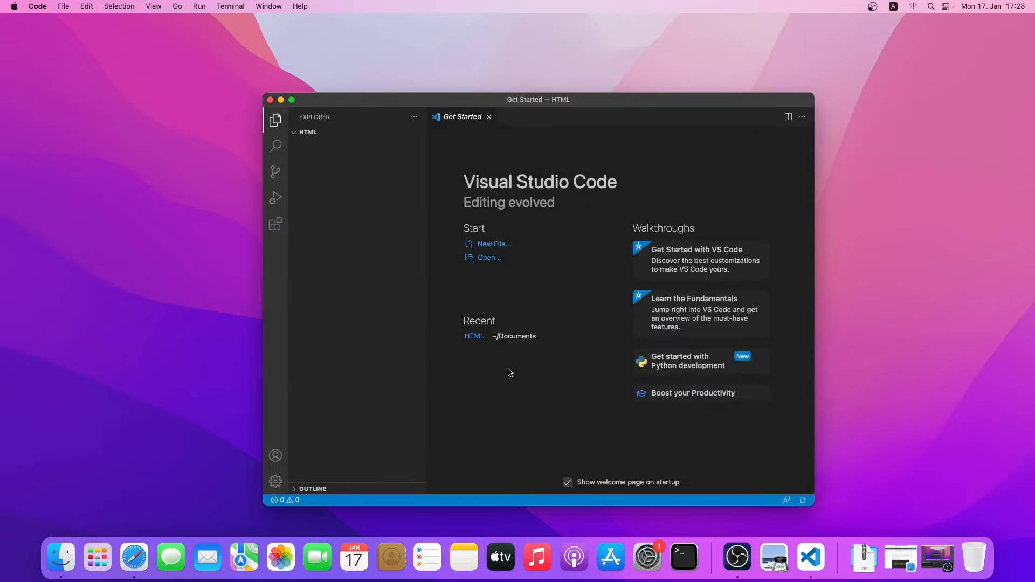
pyautogui.moveTo(312, 136)
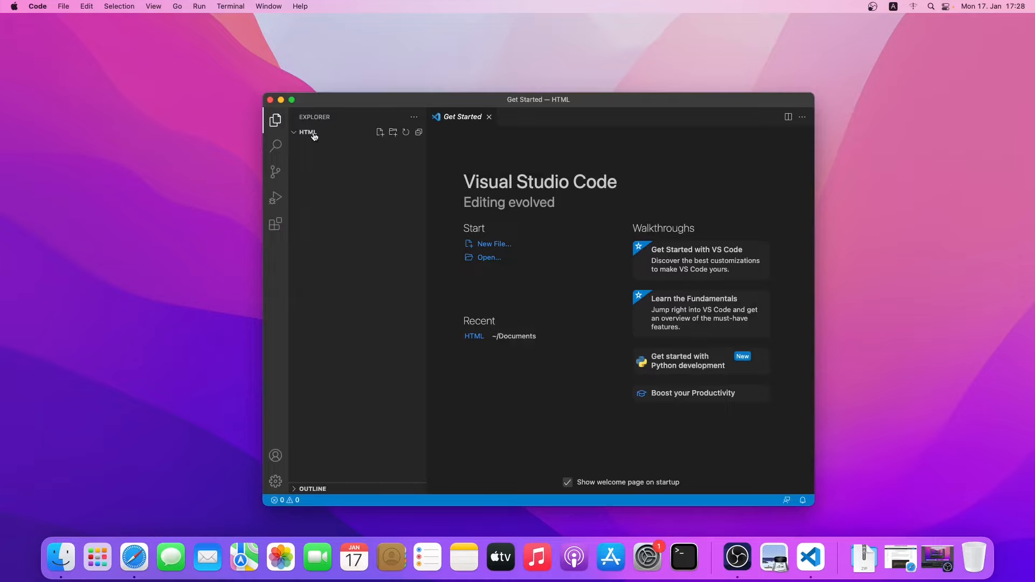
# Step: Create index.html in the HTML folder and insert the Emmet '!' boilerplate
pyautogui.click(380, 131)
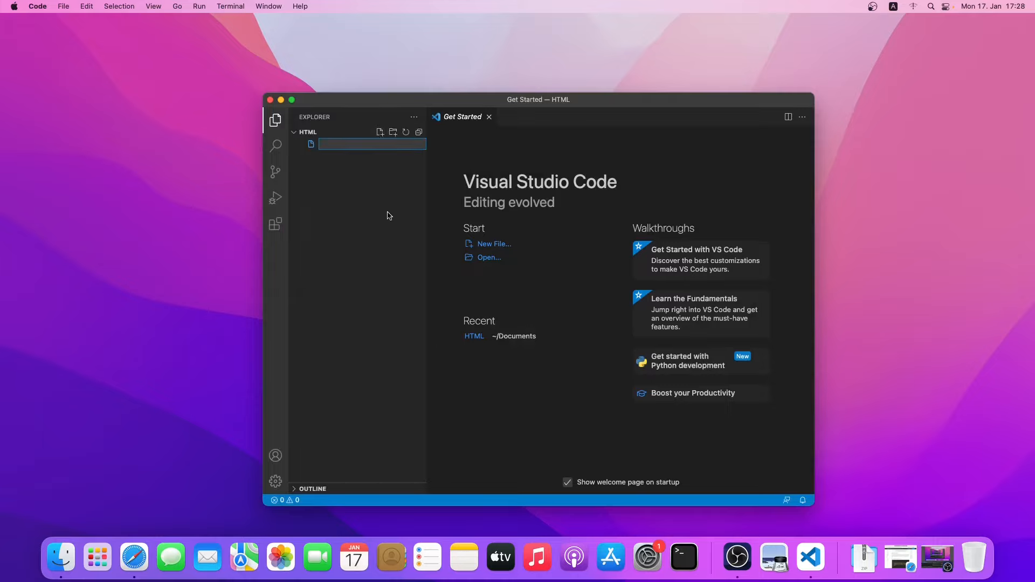
pyautogui.write('index.html')
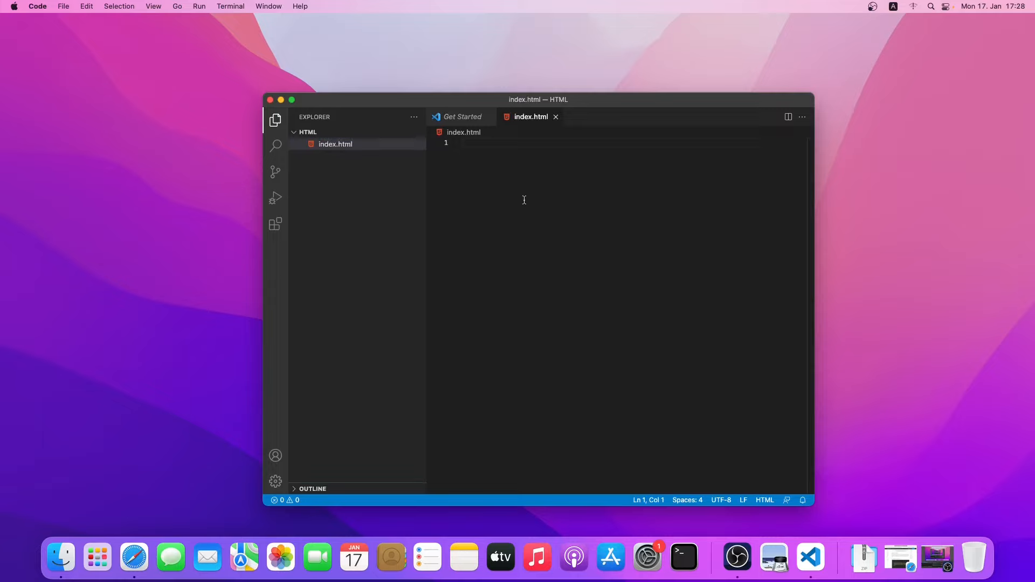
pyautogui.write('!')
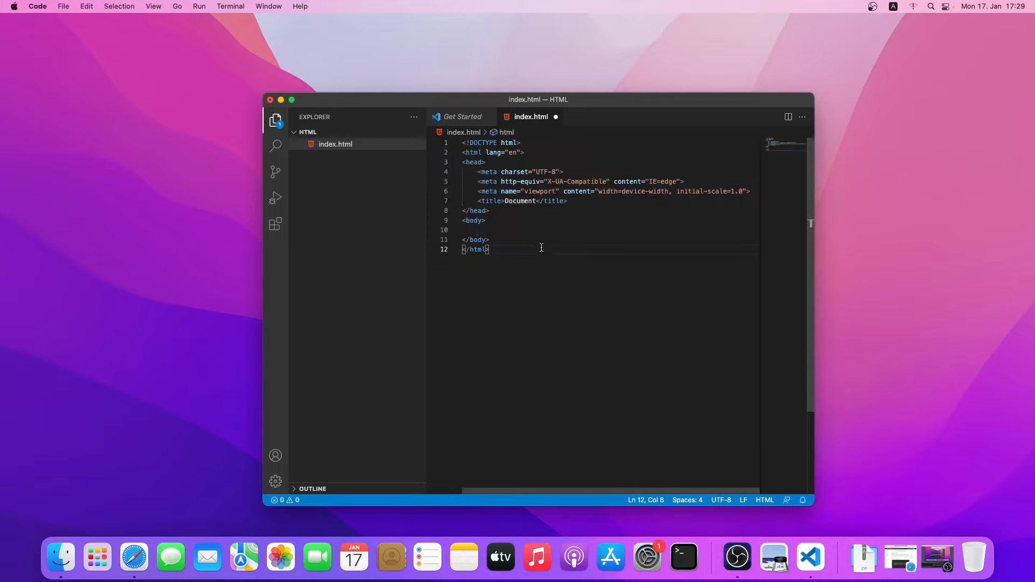
pyautogui.moveTo(310, 464)
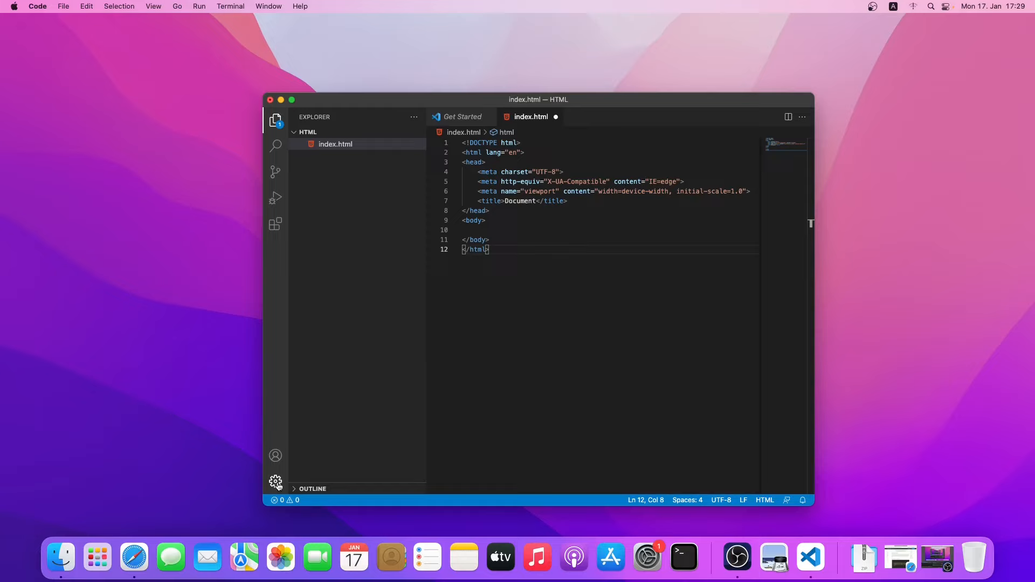
# Step: Switch the colour theme to Monokai via the gear menu, then browse its other options
pyautogui.click(275, 482)
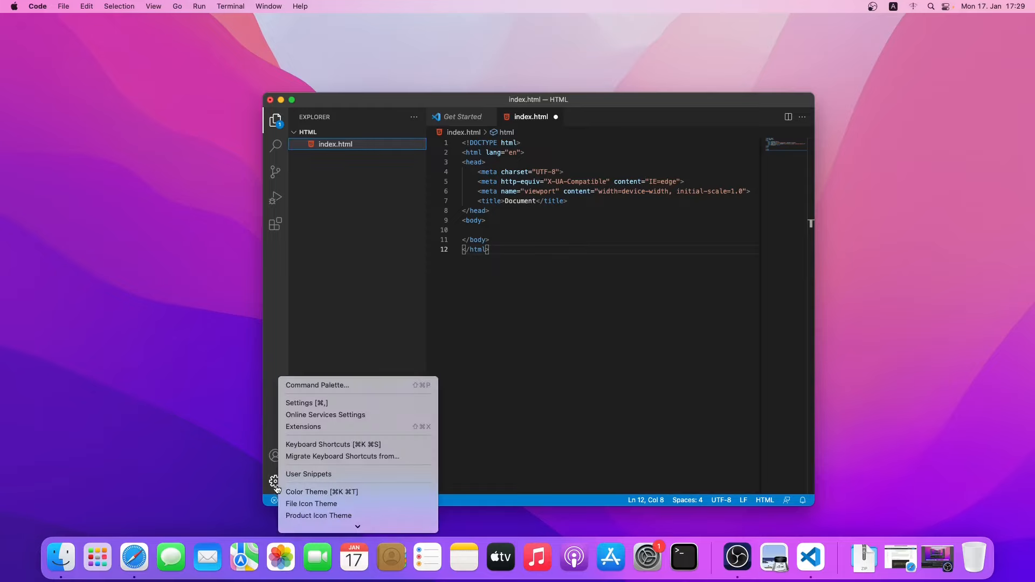
pyautogui.click(322, 492)
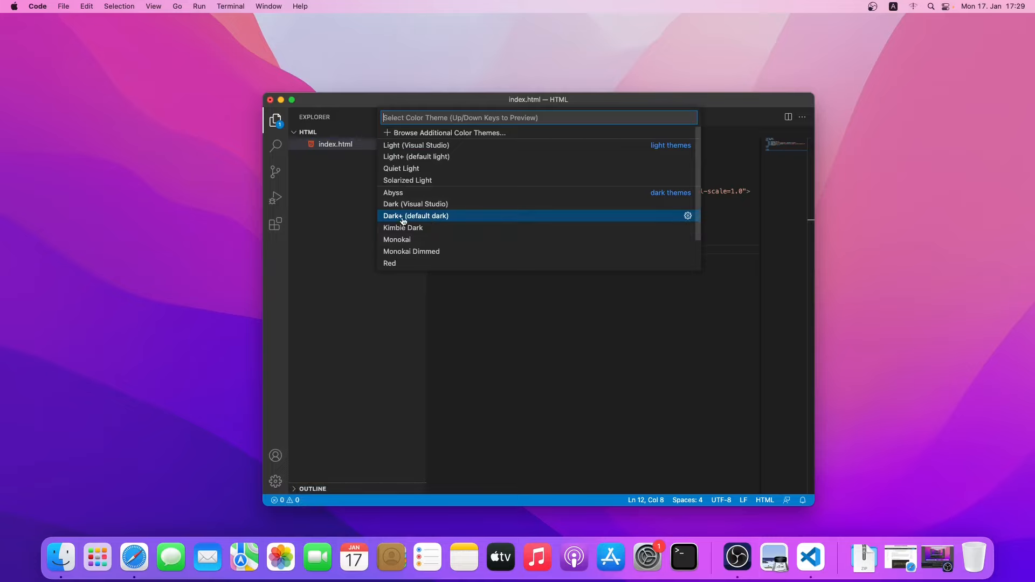
pyautogui.moveTo(438, 219)
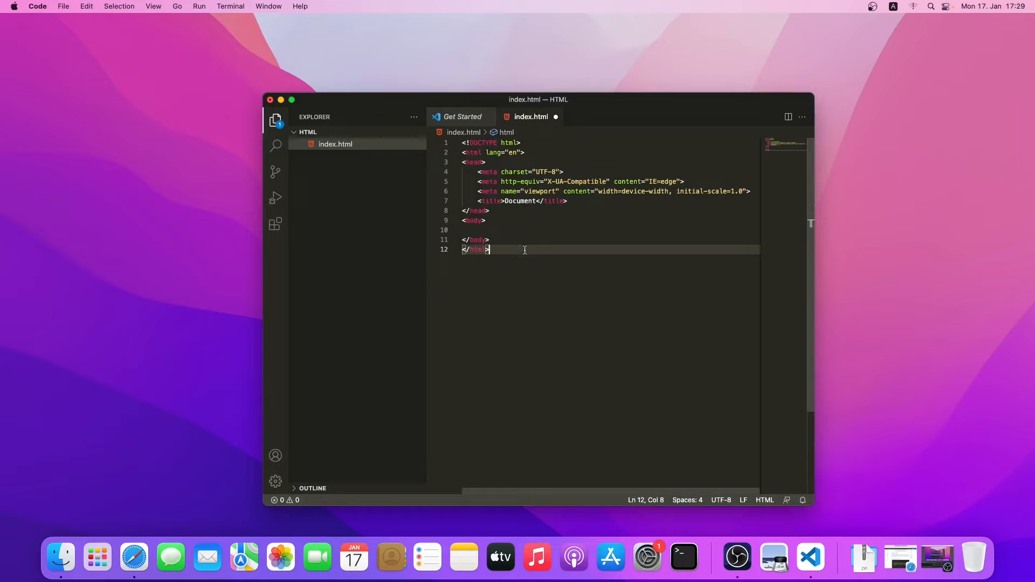
pyautogui.click(275, 481)
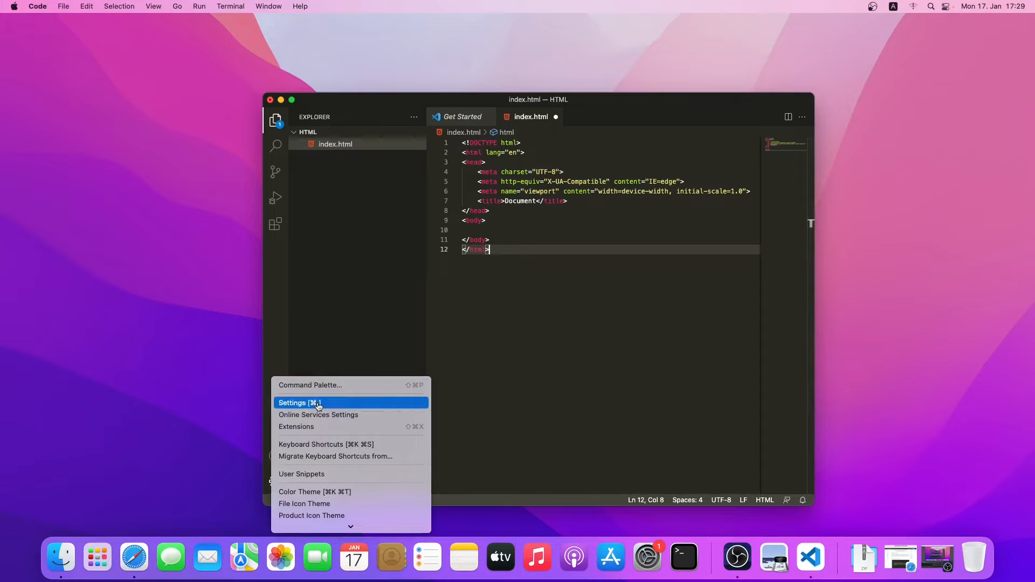
pyautogui.moveTo(336, 477)
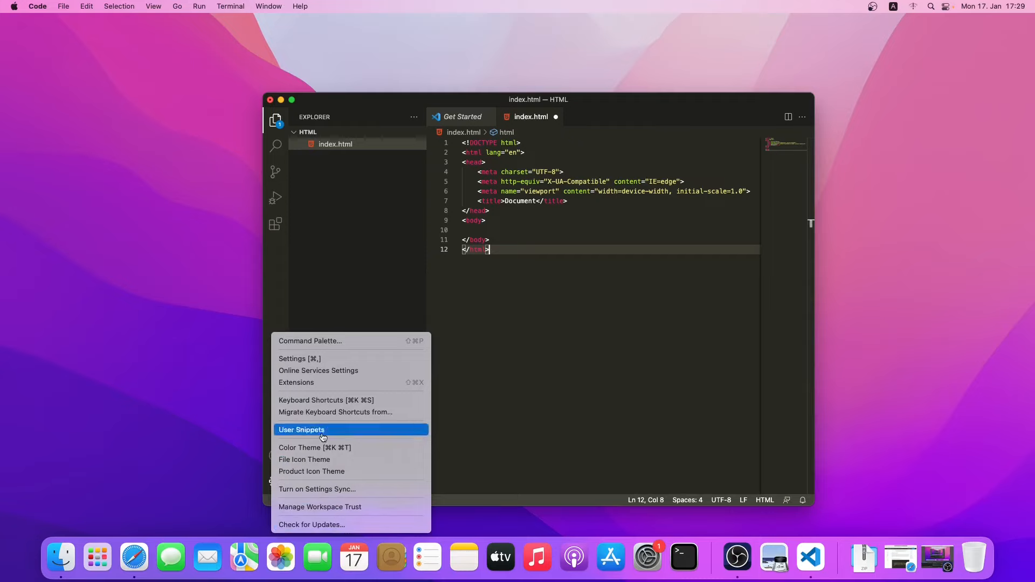
pyautogui.moveTo(494, 269)
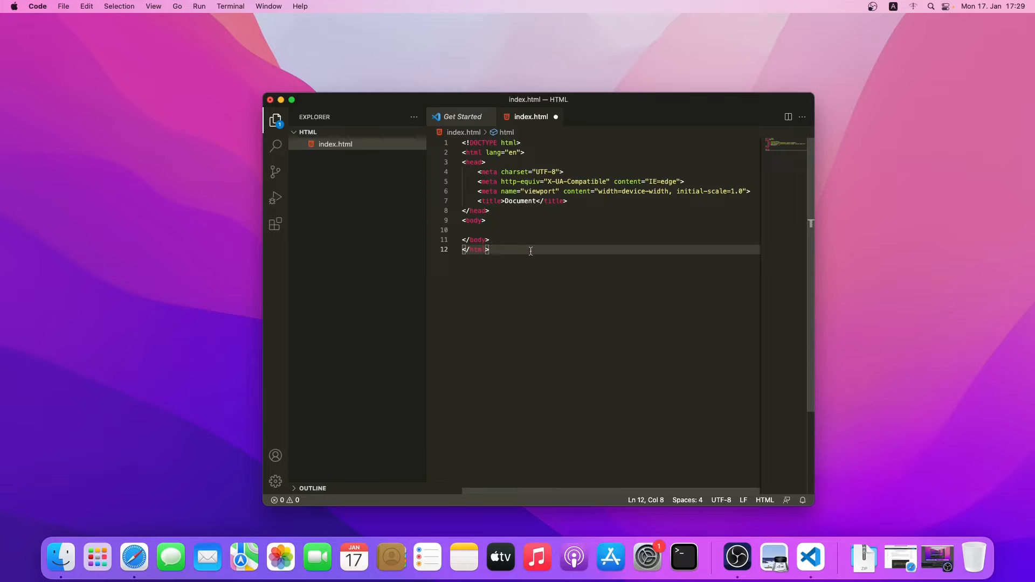
# Step: Save index.html and launch it with Live Server on port 5500 at 127.0.0.1
pyautogui.press('Cmd+S')
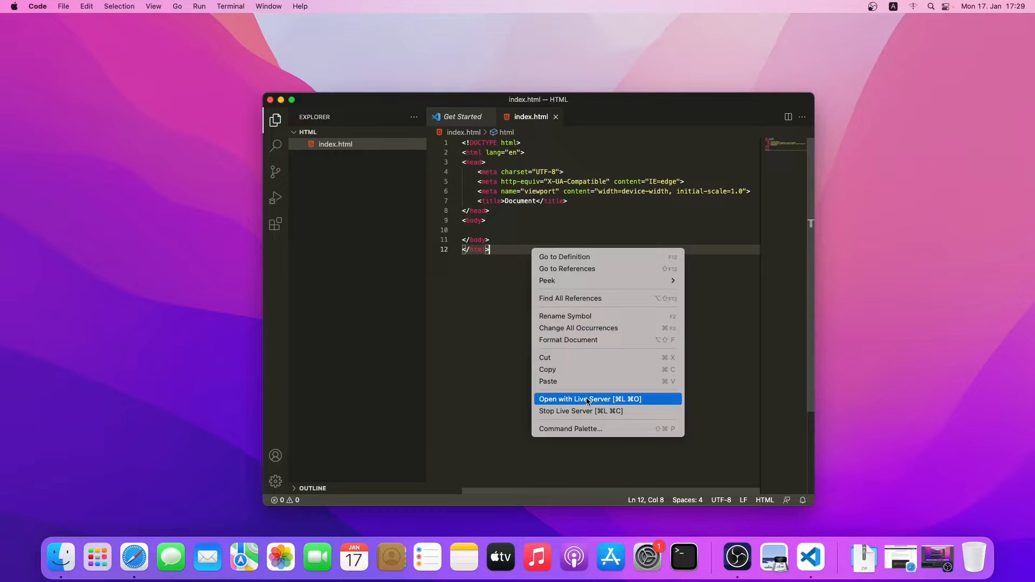
pyautogui.click(591, 399)
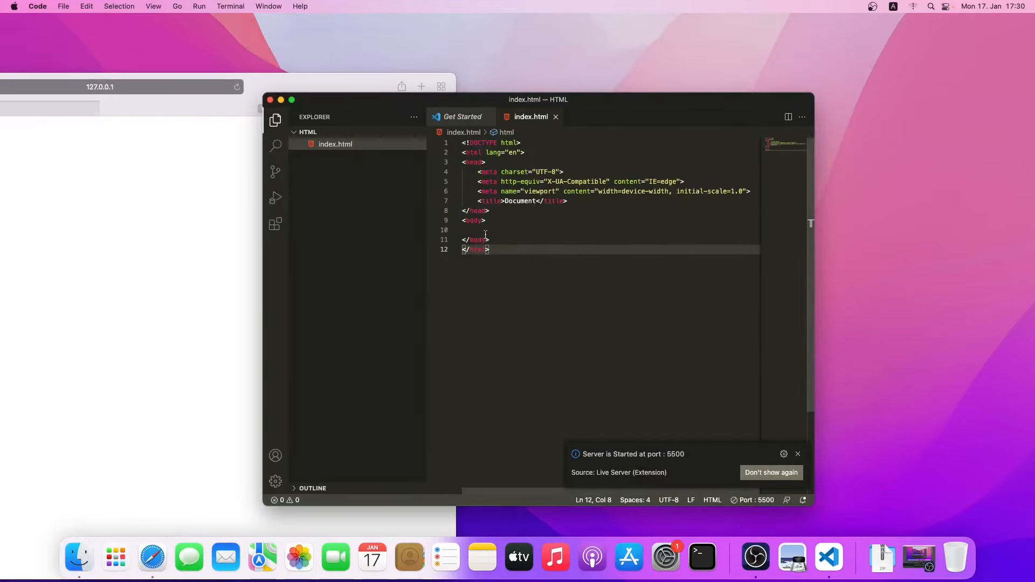
# Step: Insert an Emmet h1 in the body containing the text 'Hello VS Code!'
pyautogui.click(496, 219)
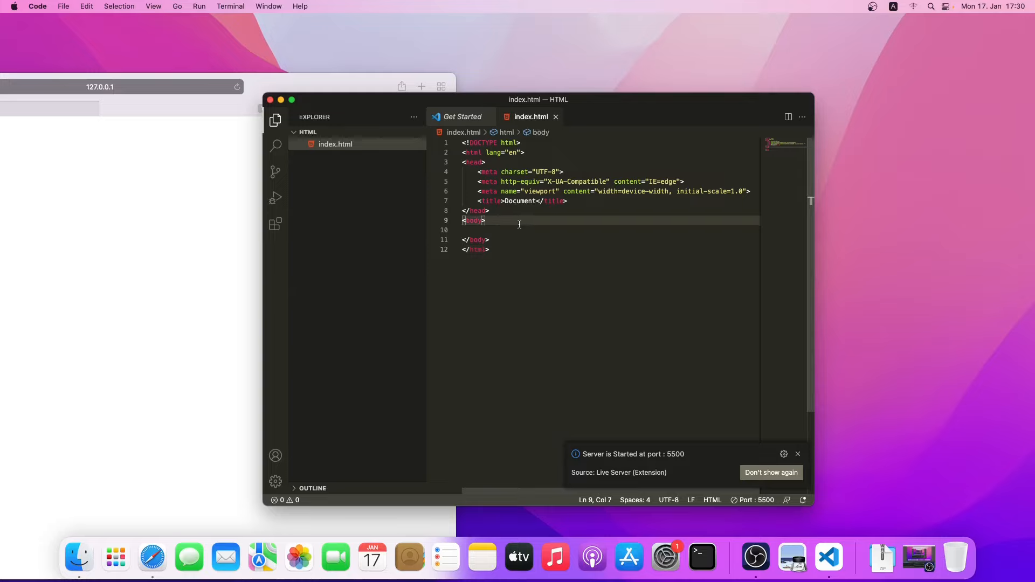
pyautogui.write('h')
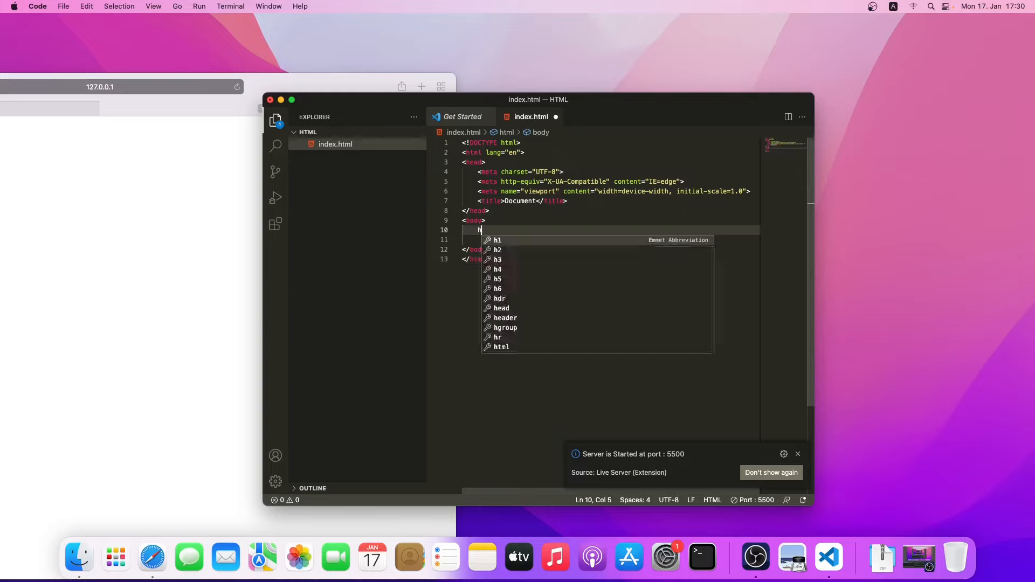
pyautogui.press('Tab')
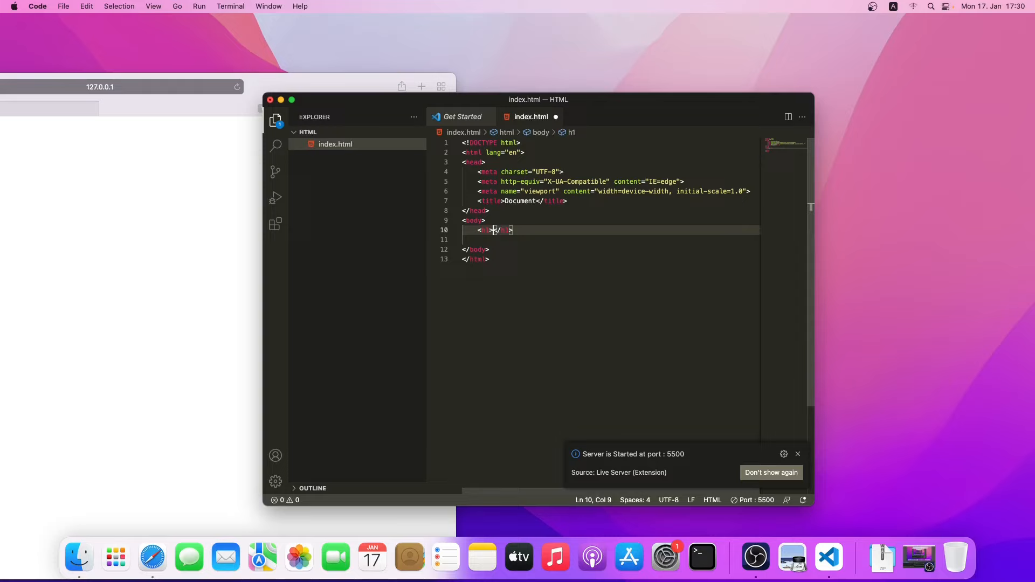
pyautogui.write('Hello VS')
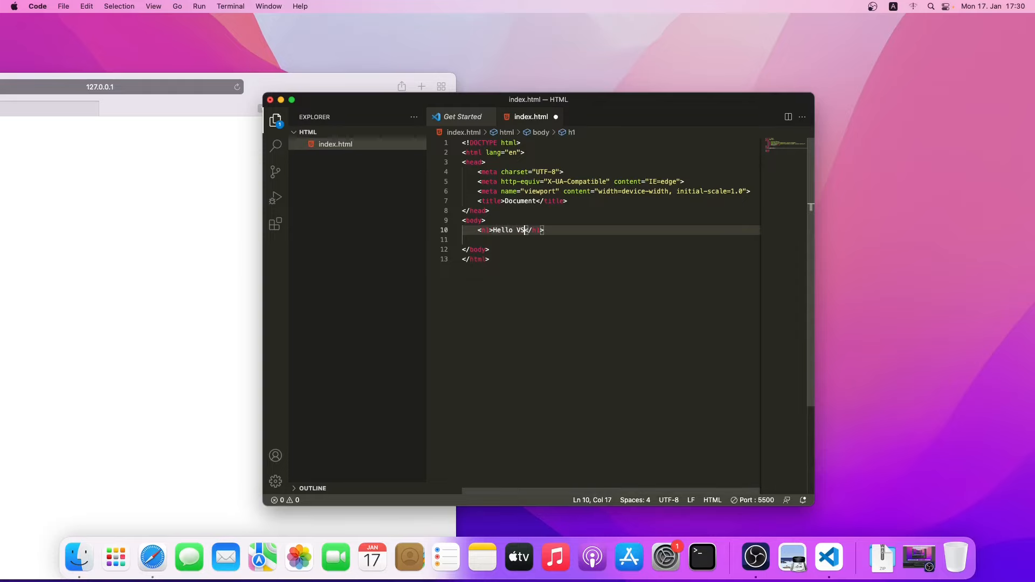
pyautogui.write('Cod')
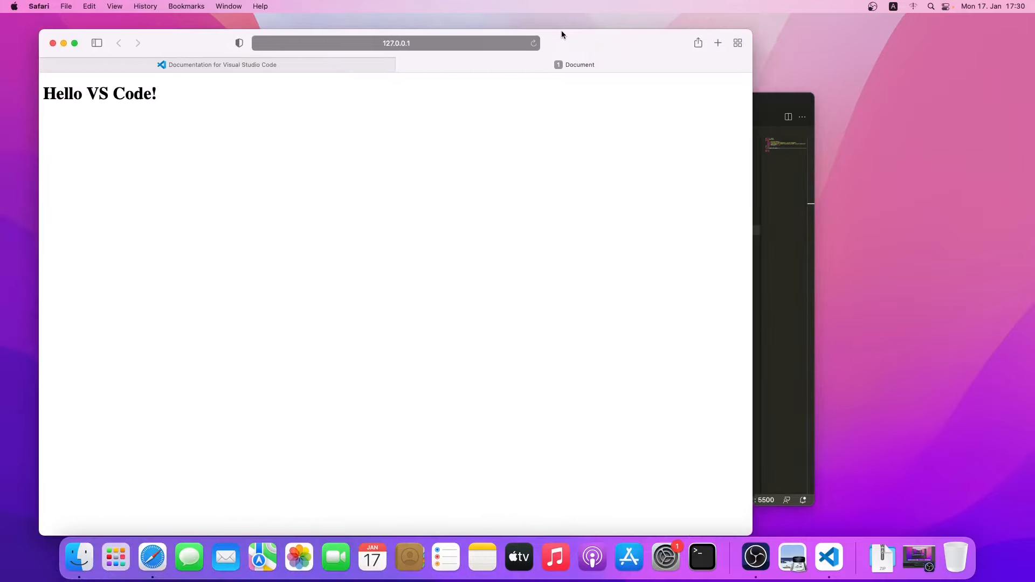
# Step: Return to the editor and extend the heading to 'Hello VS Code!!' (unsaved)
pyautogui.click(829, 556)
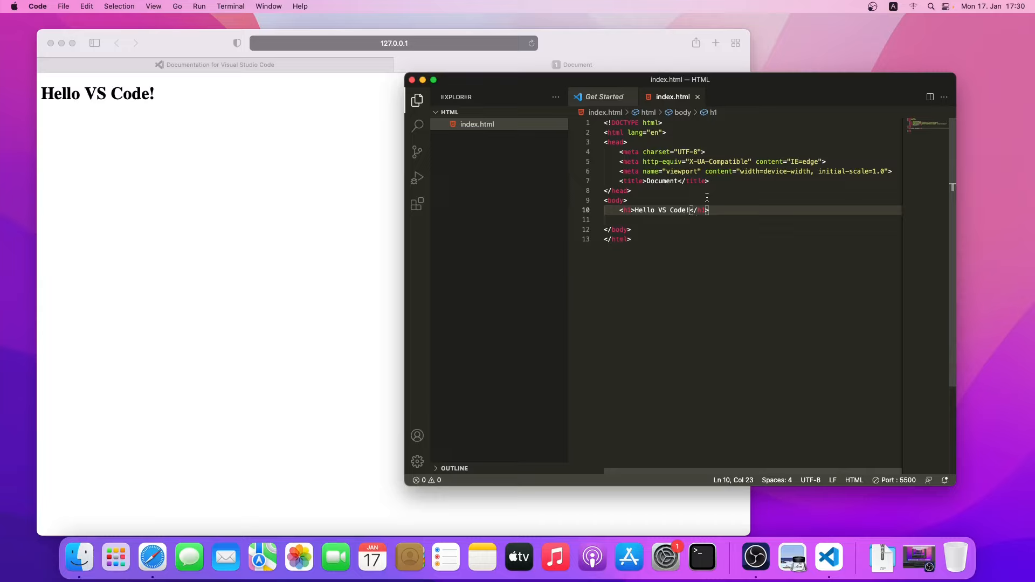
pyautogui.write('!!')
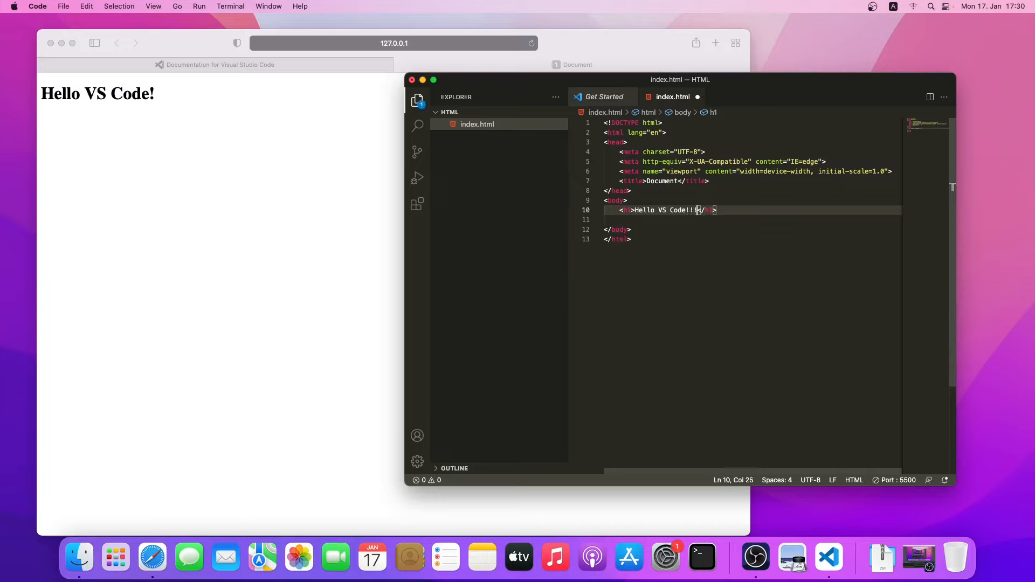